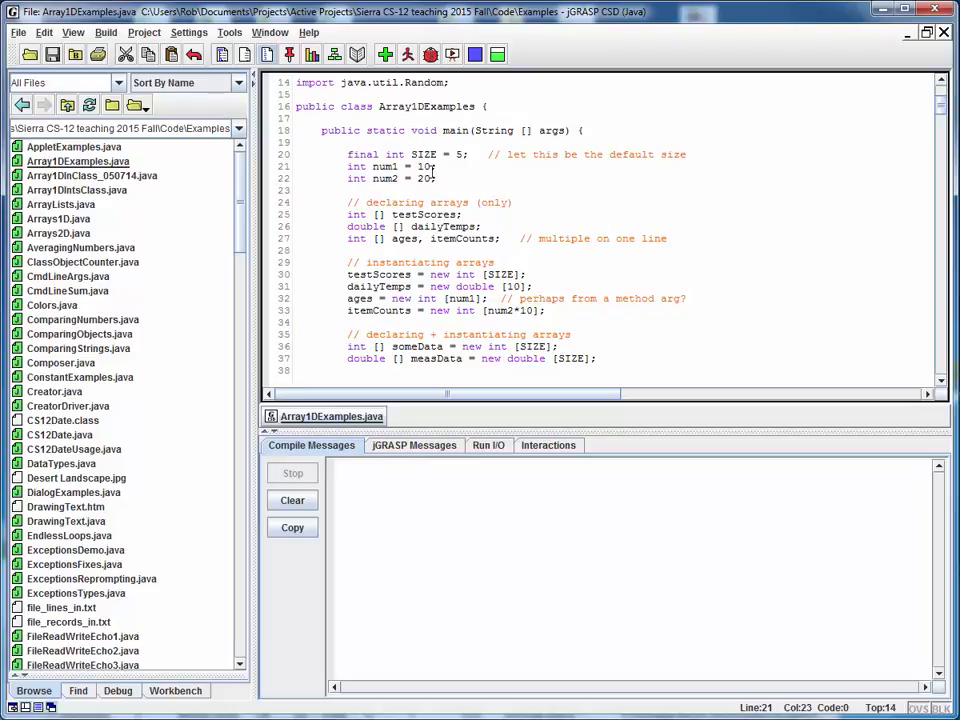
Set a breakpoint on main's first line and start Array1DExamples in the debugger.
left_click(387, 54)
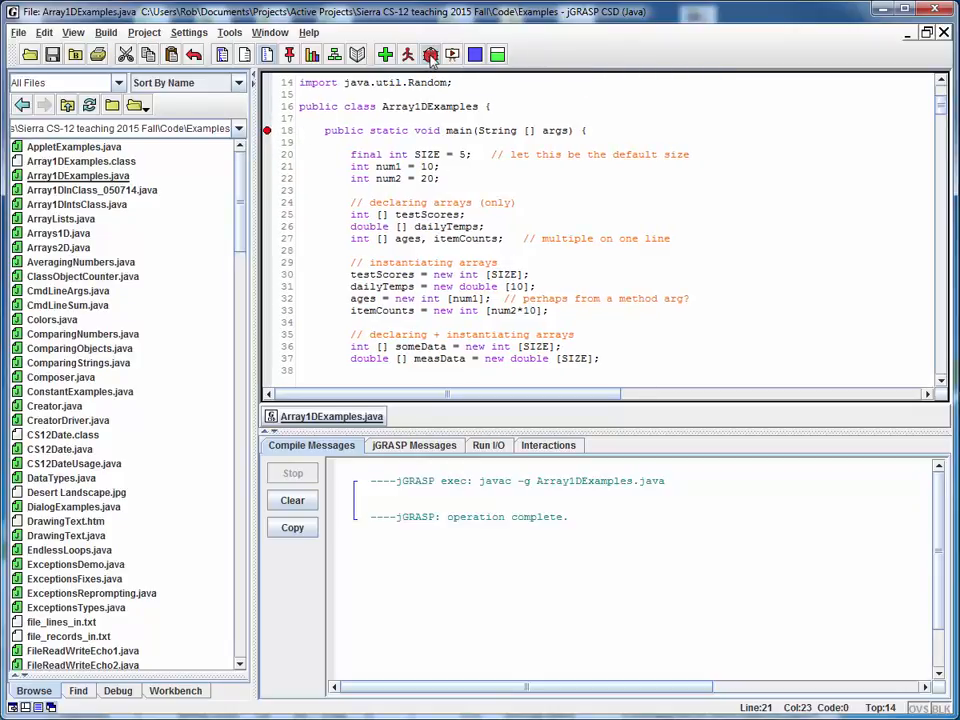
left_click(431, 54)
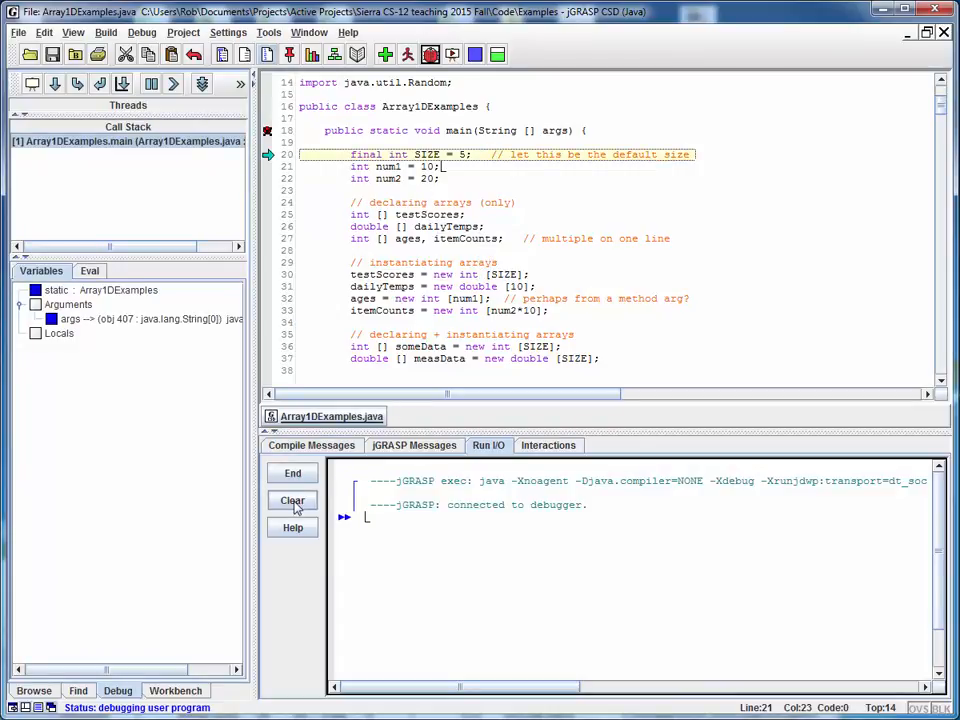
Clear the output and step through the SIZE = 5, num1 = 10 and num2 = 20 declarations.
left_click(292, 500)
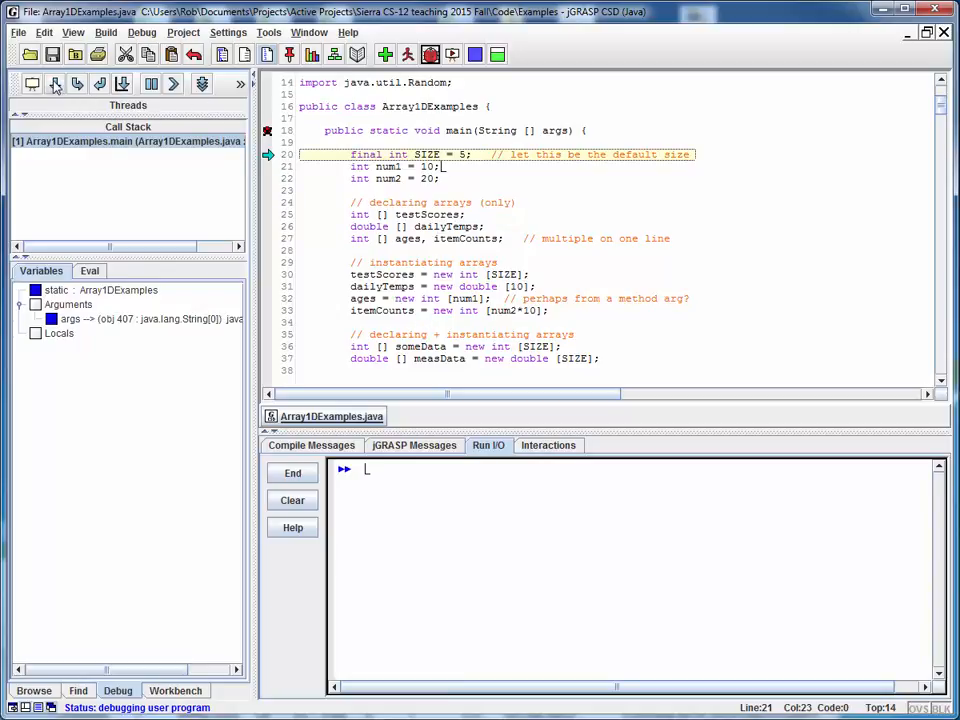
left_click(55, 83)
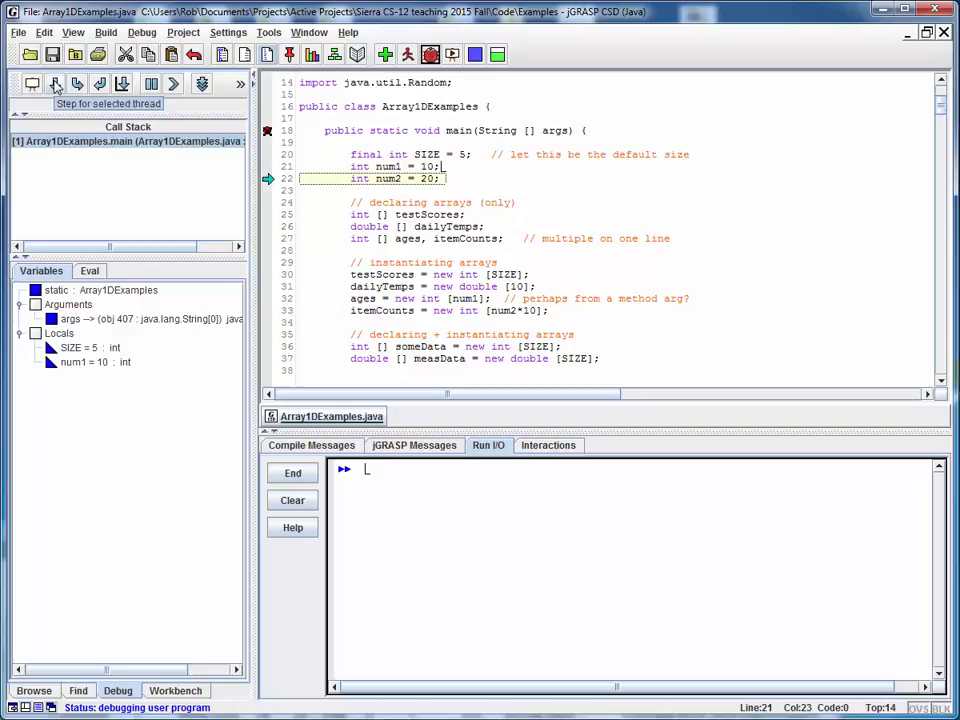
left_click(56, 83)
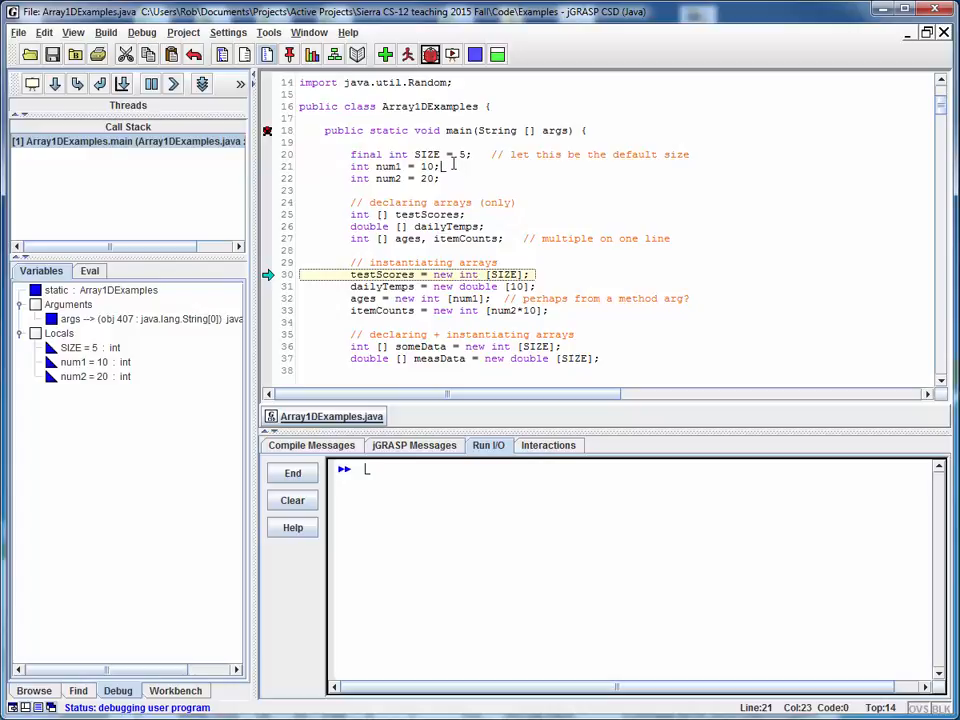
double_click(428, 154)
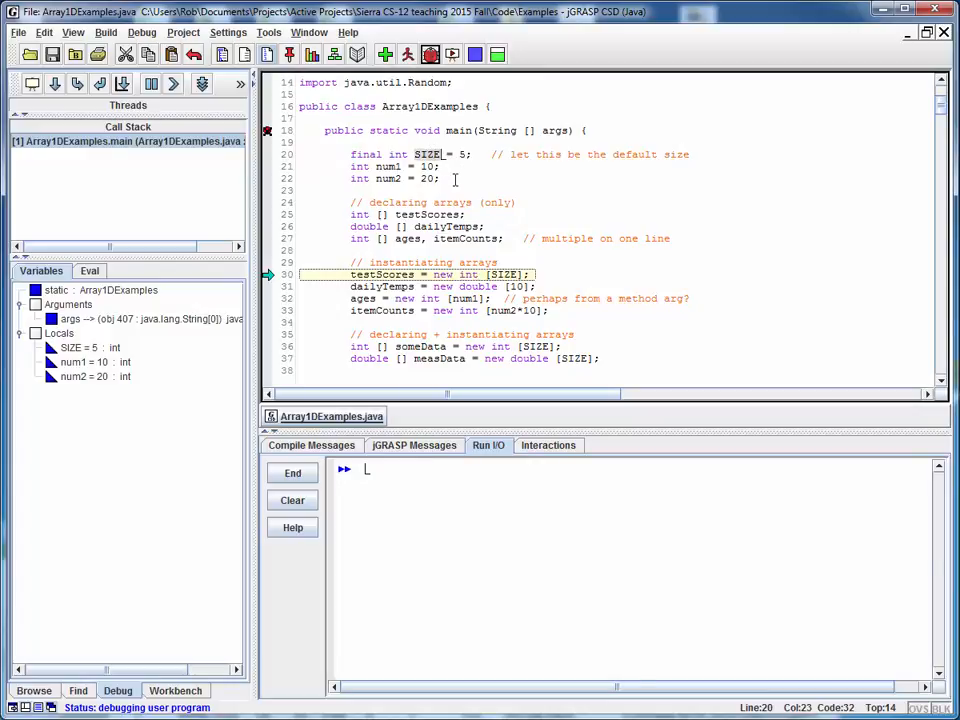
mouse_move(520, 217)
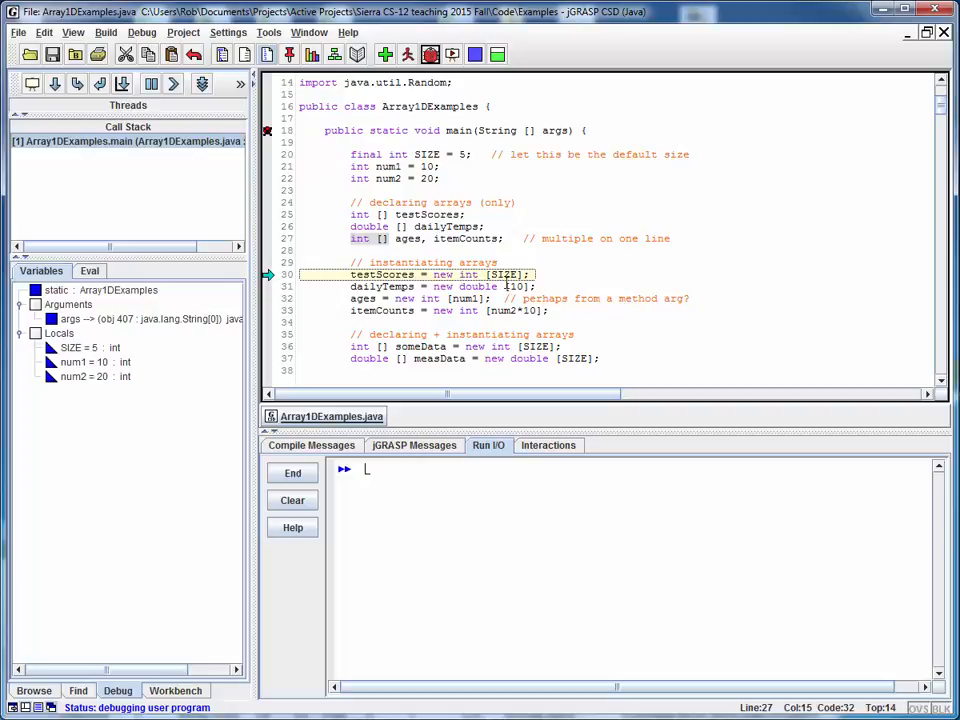
mouse_move(545, 298)
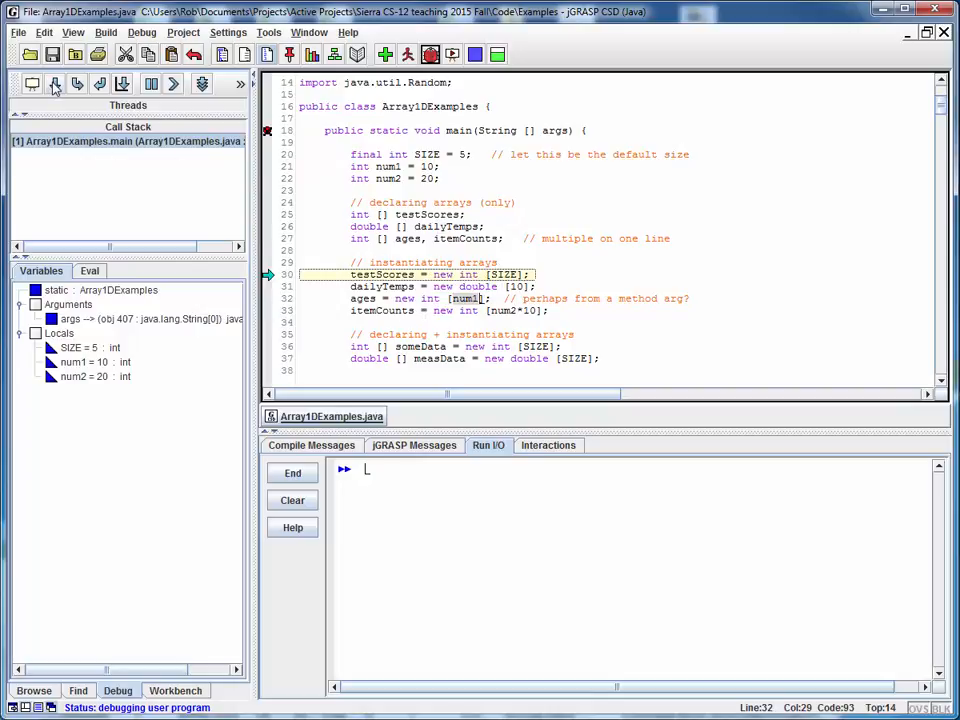
Step past the testScores, dailyTemps, ages and itemCounts instantiations, expanding testScores and dailyTemps to show zeros.
left_click(56, 83)
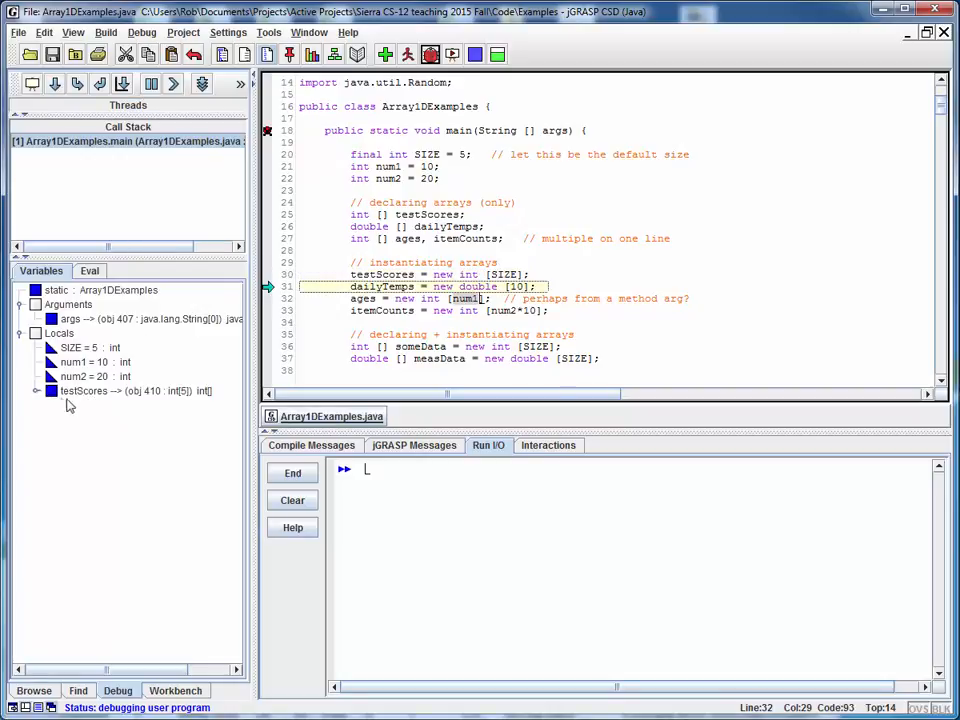
left_click(37, 390)
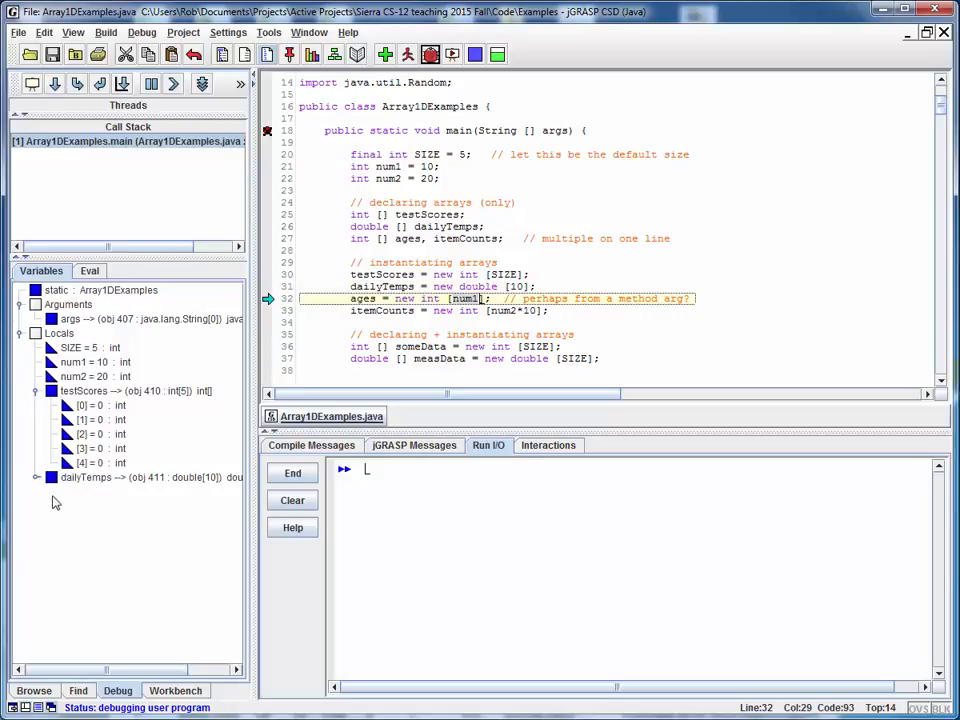
left_click(51, 477)
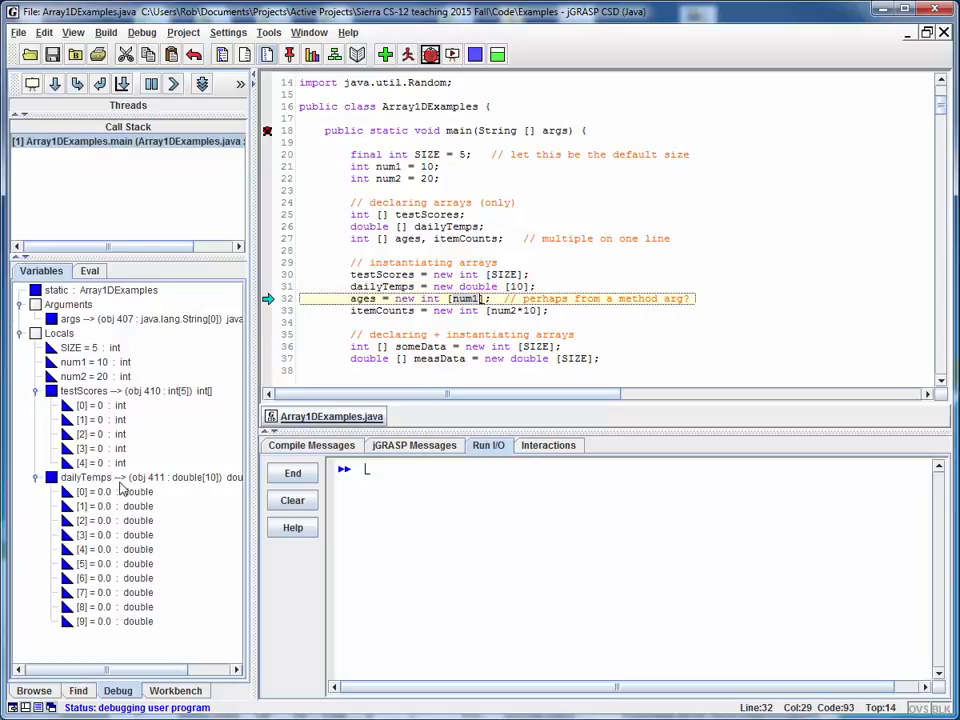
mouse_move(155, 553)
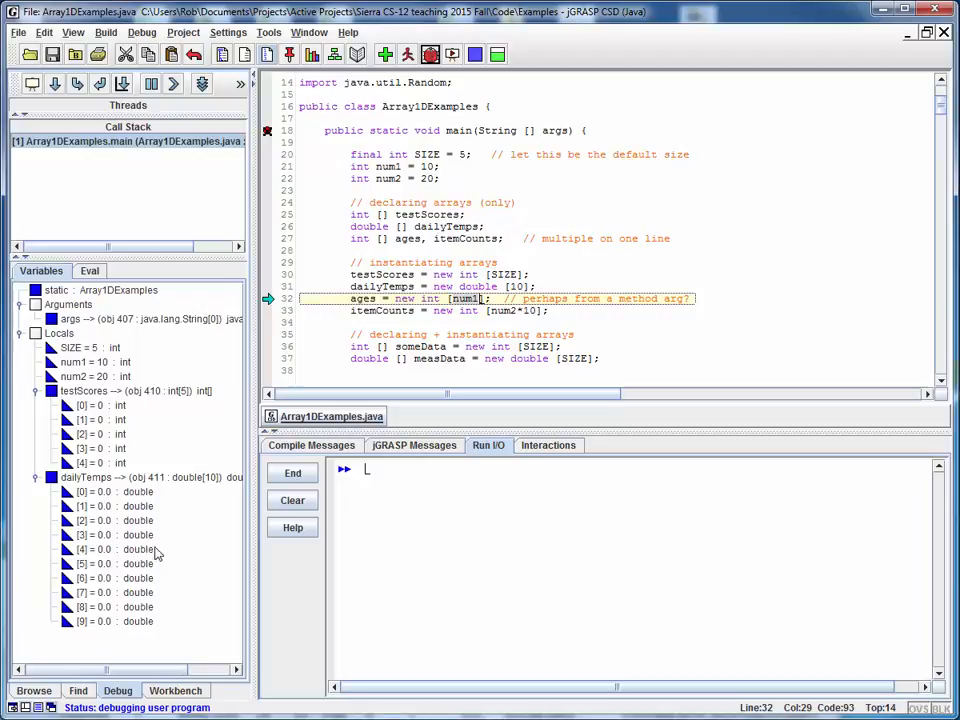
mouse_move(168, 632)
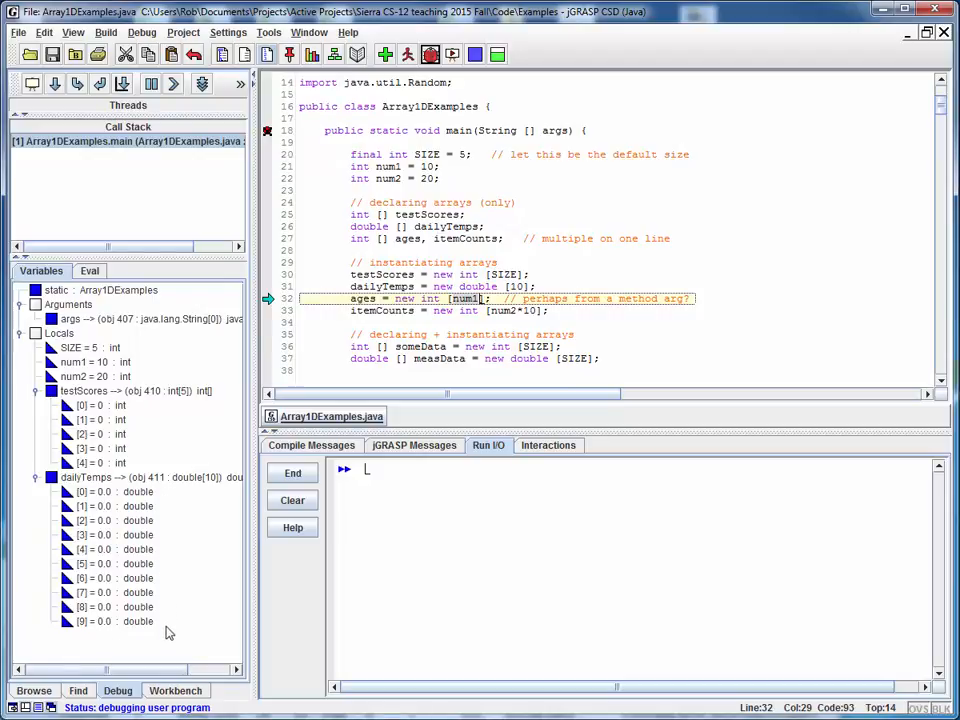
left_click(55, 83)
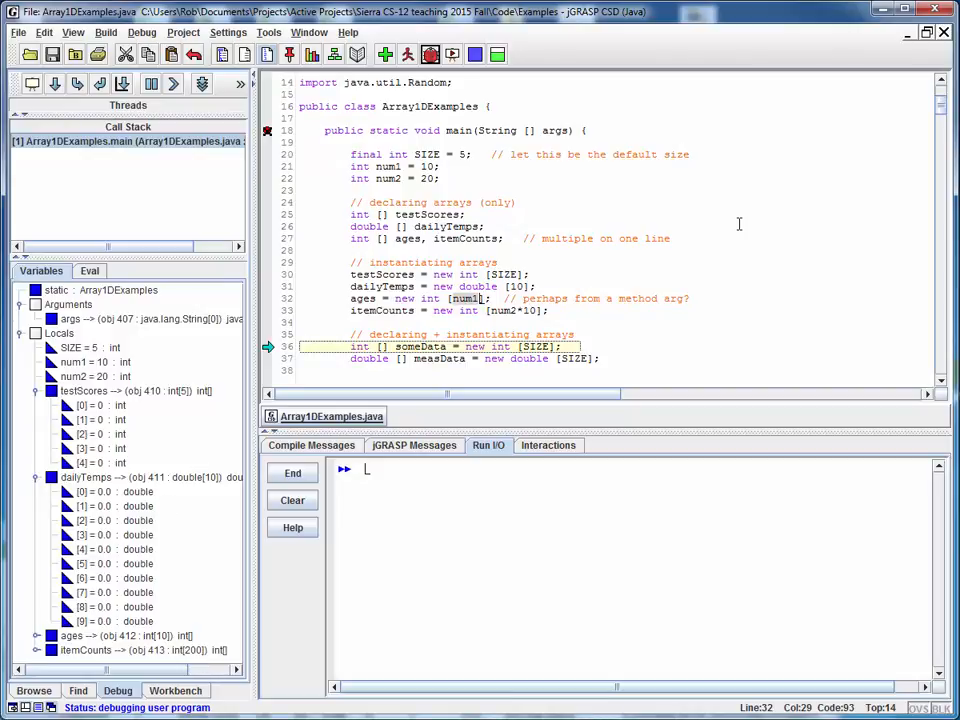
mouse_move(666, 350)
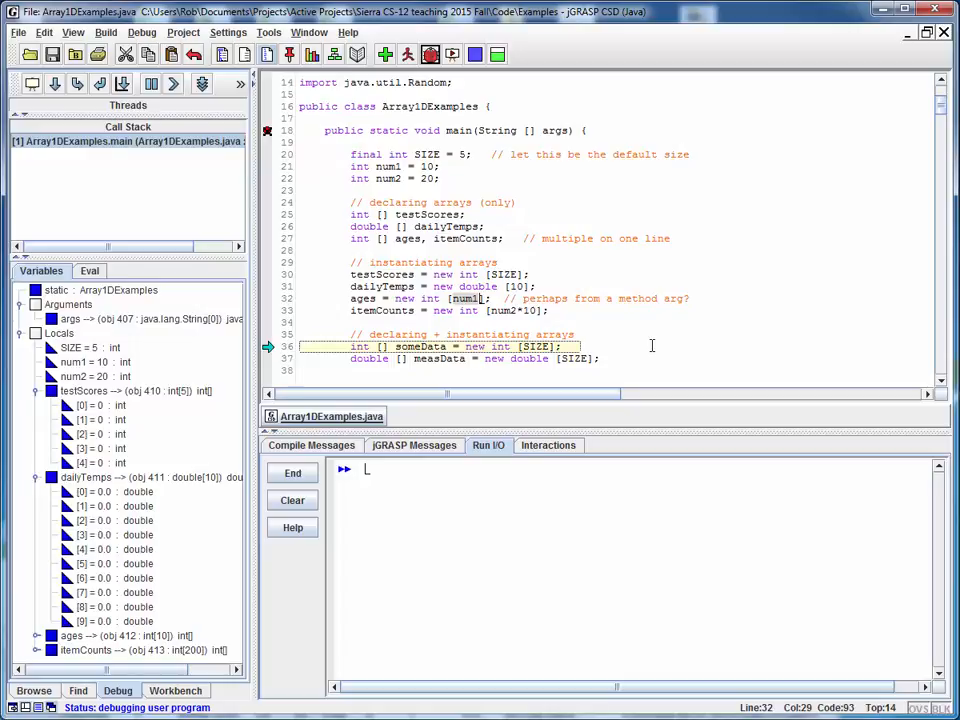
mouse_move(557, 219)
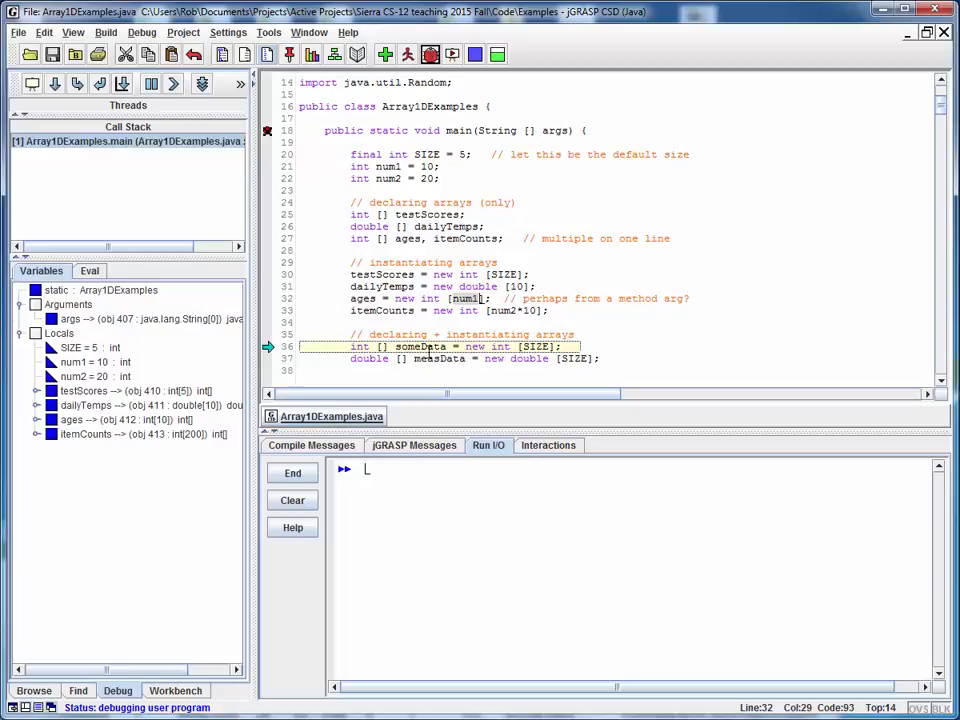
Step over the someData and measData declarations, expanding someData to show its five zeros.
left_click(55, 83)
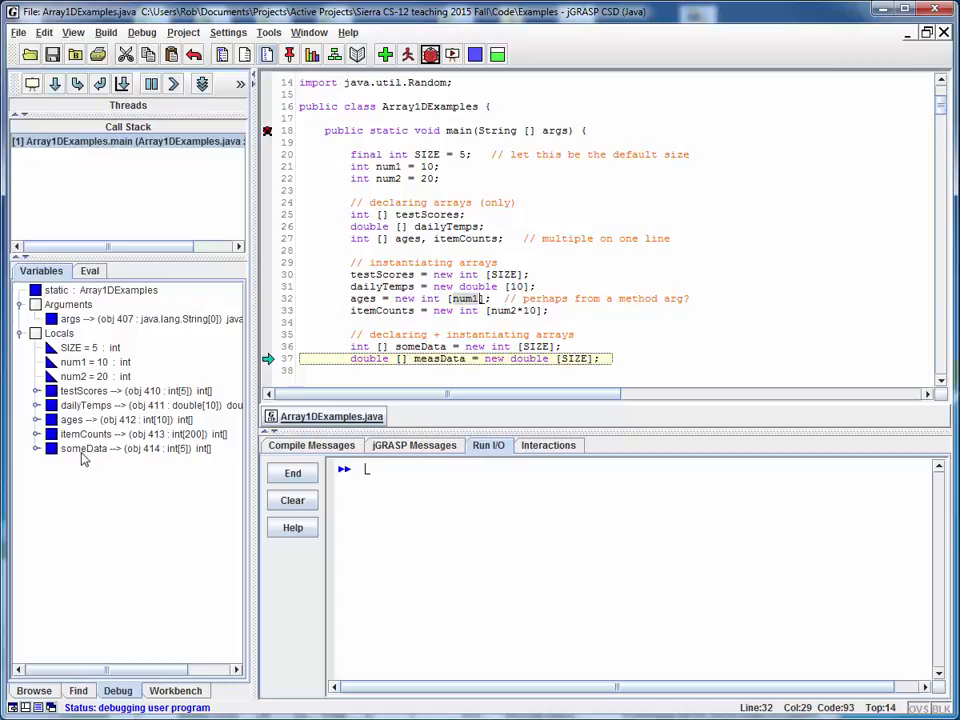
left_click(38, 448)
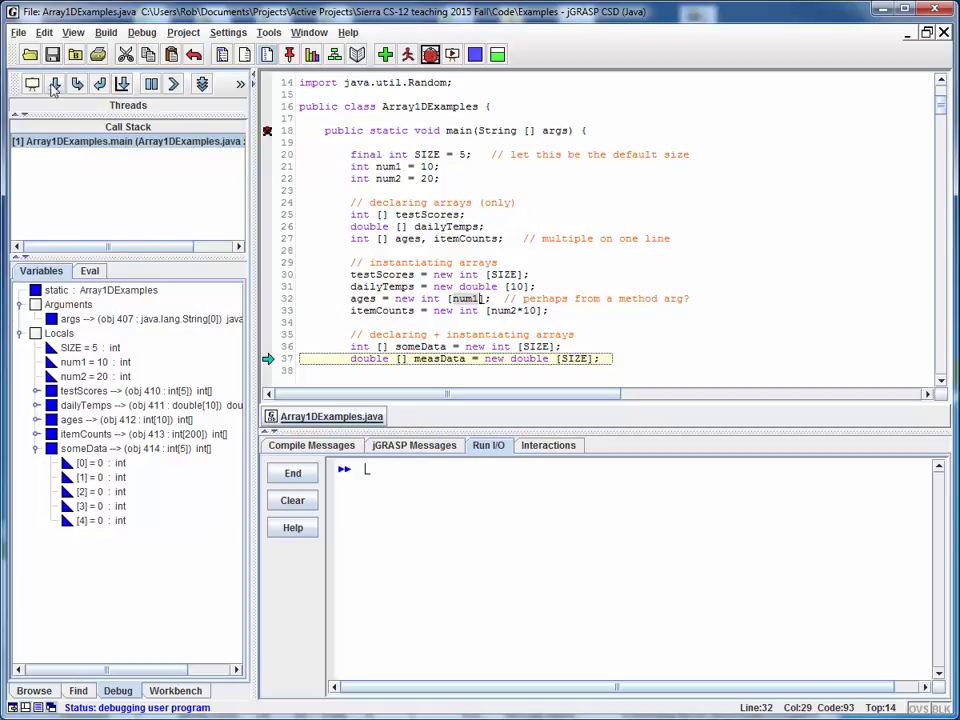
left_click(55, 83)
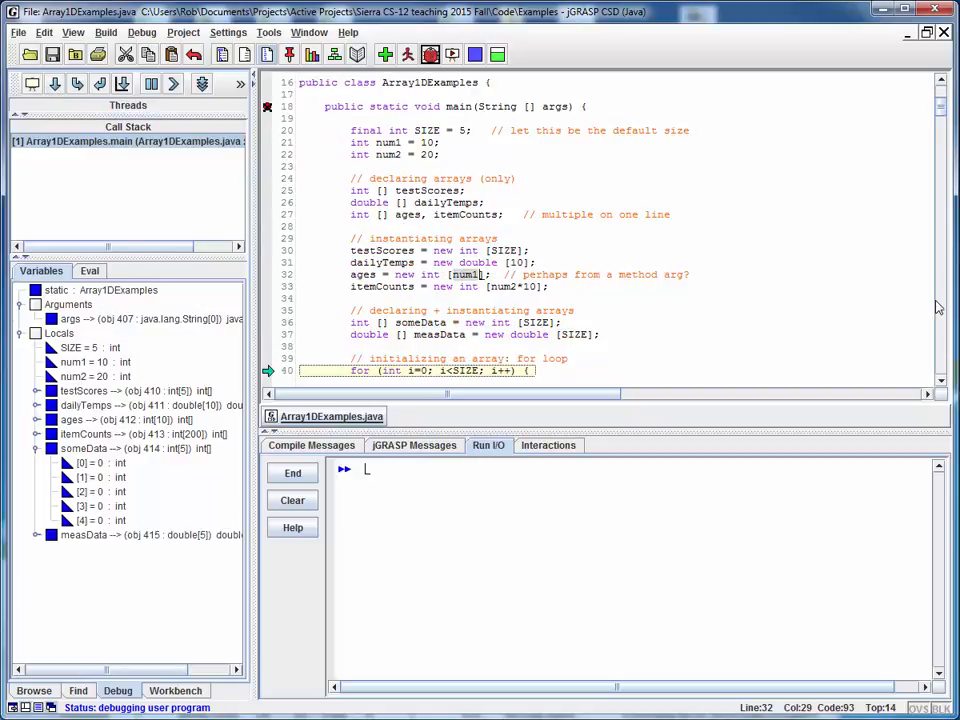
scroll("down", 3)
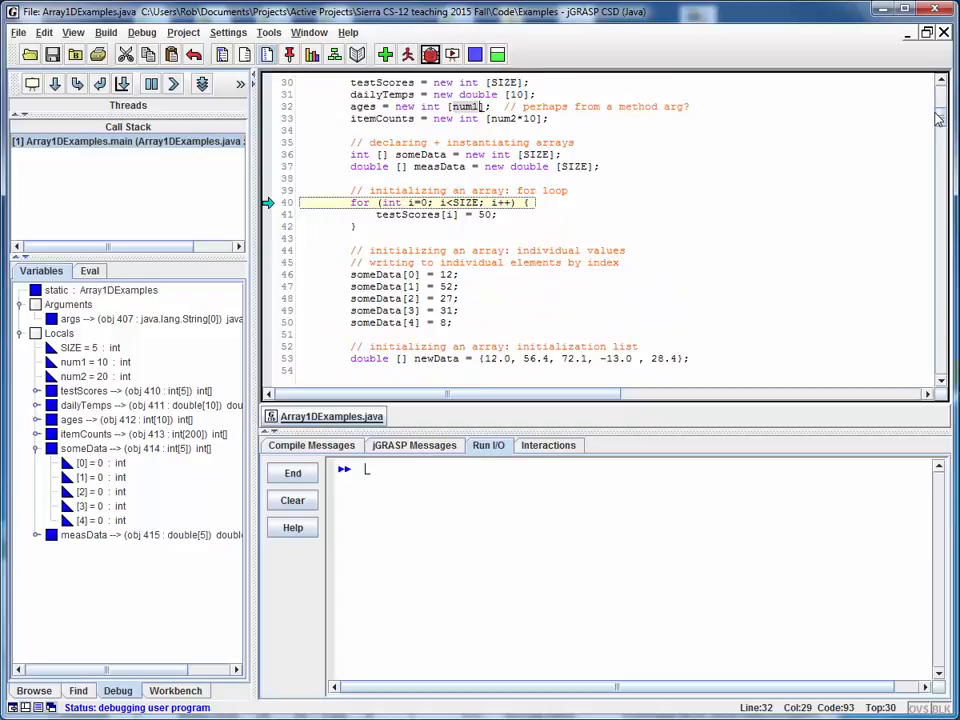
scroll("down", 3)
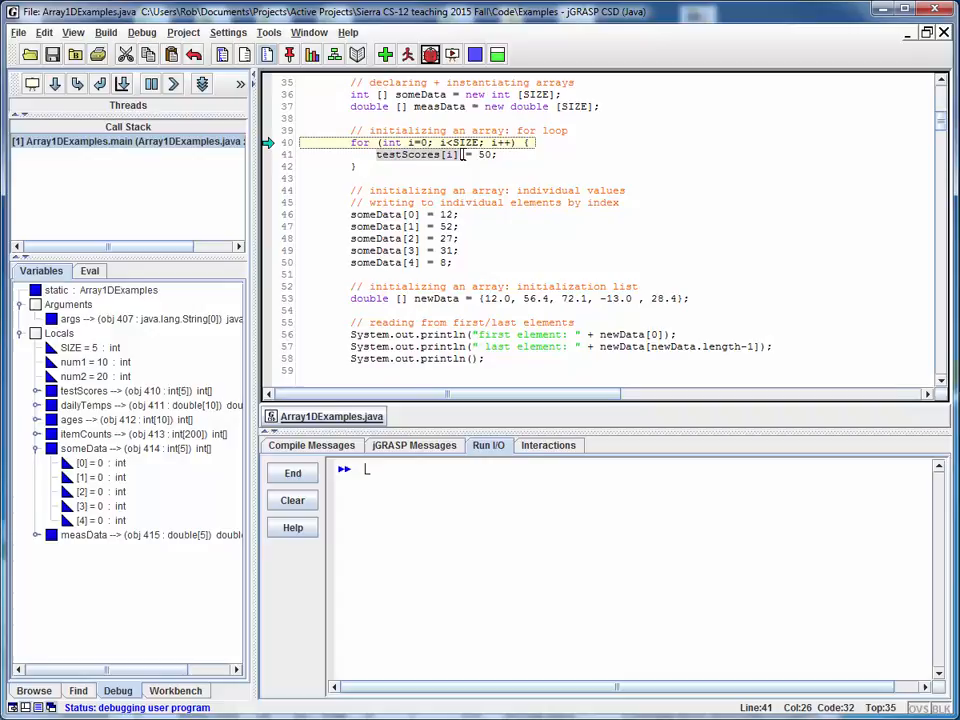
mouse_move(483, 203)
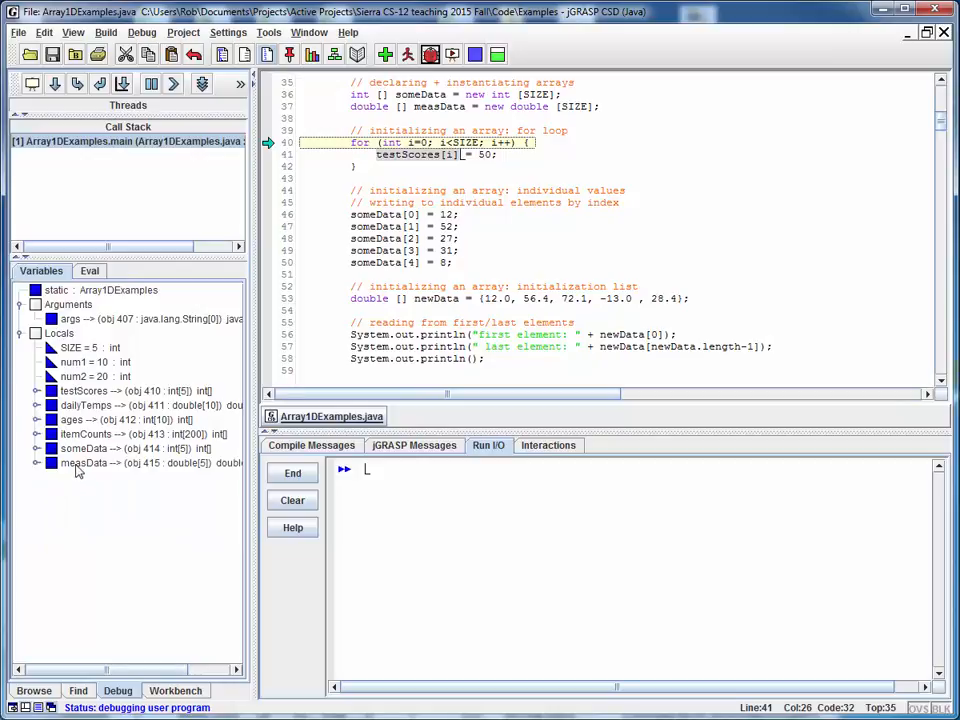
Expand testScores and step through the loop until every element holds 50.
left_click(36, 390)
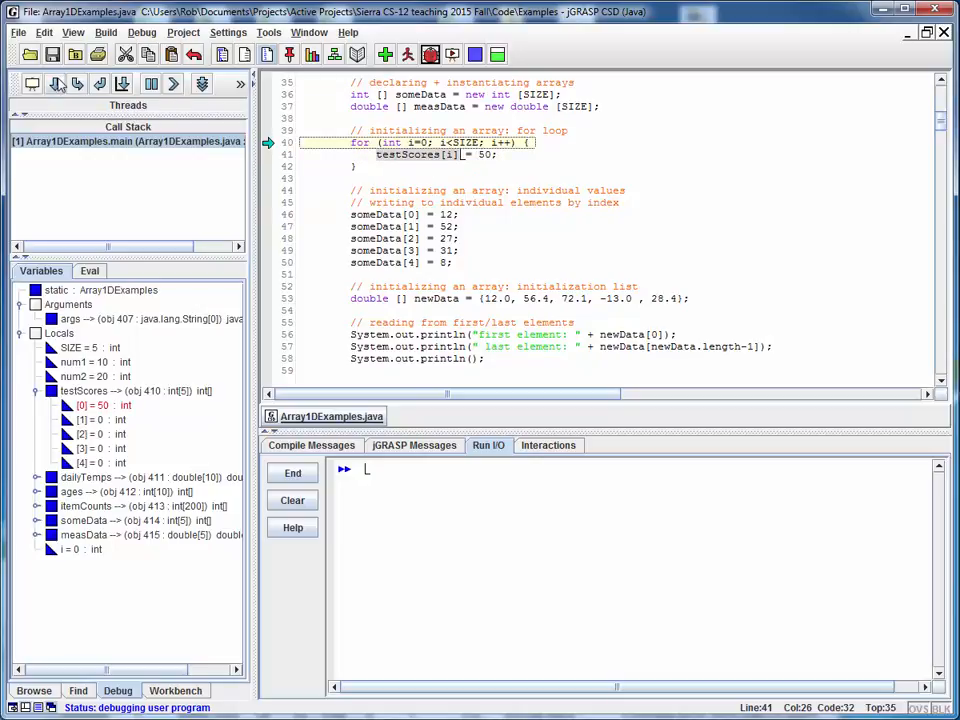
left_click(57, 83)
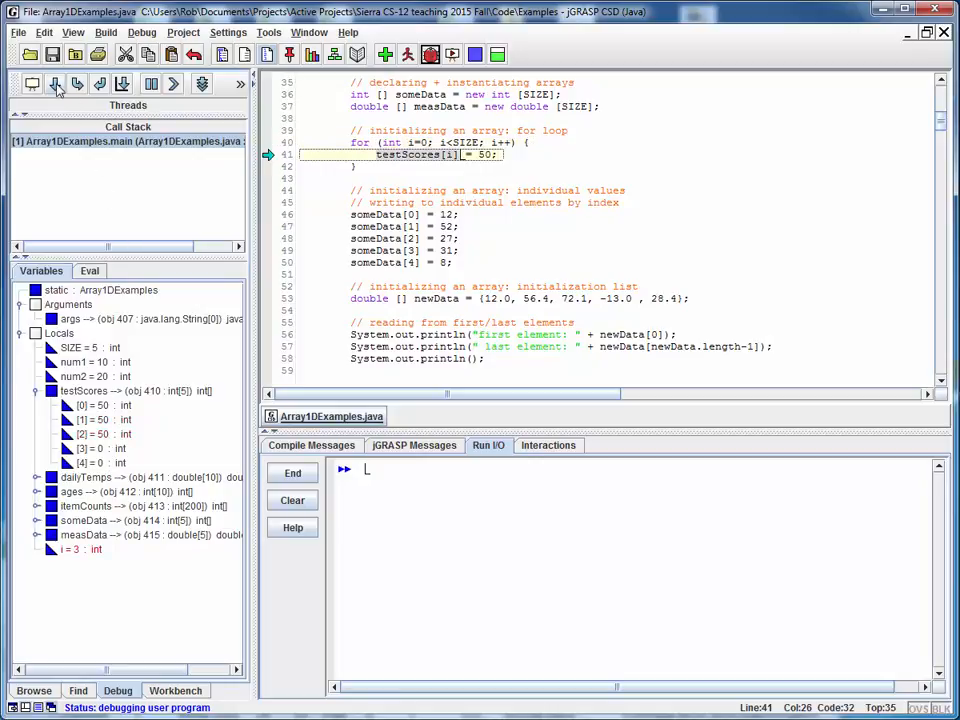
left_click(56, 84)
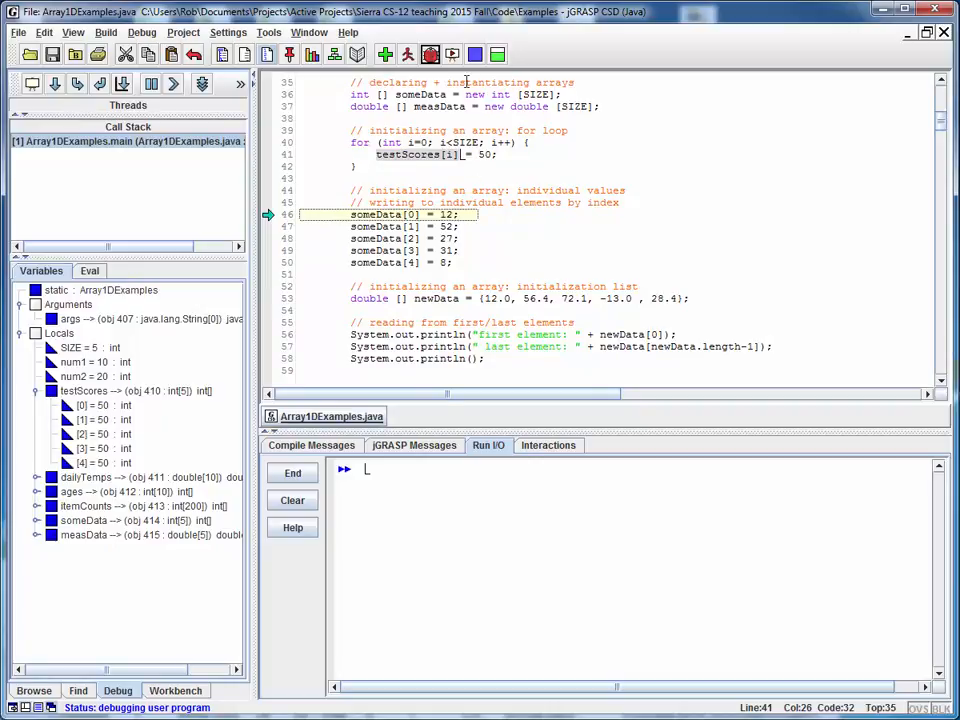
mouse_move(498, 188)
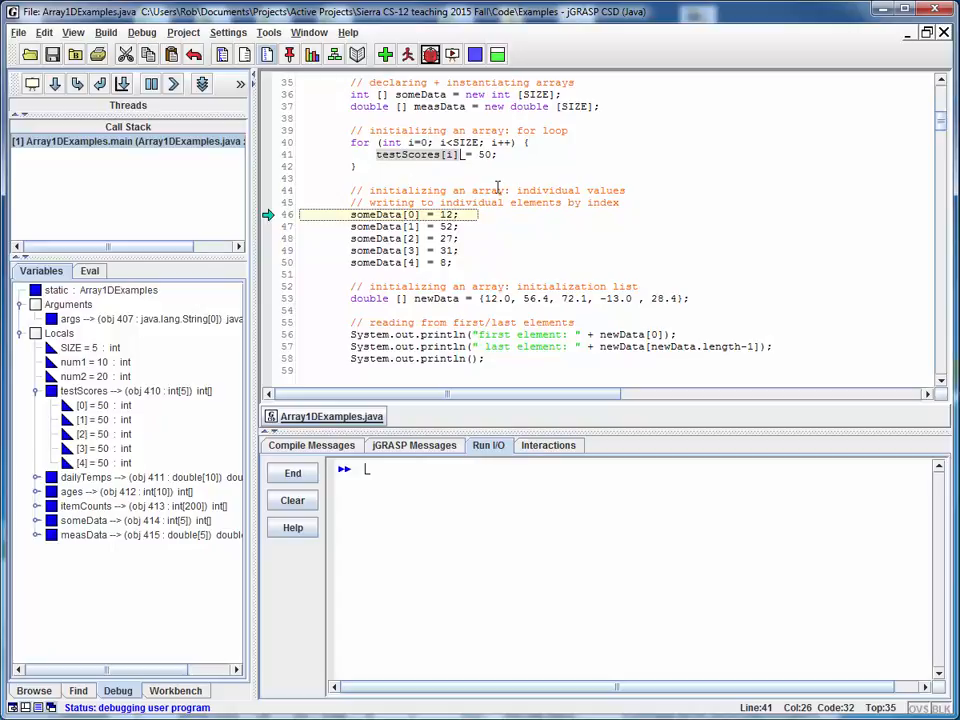
mouse_move(617, 540)
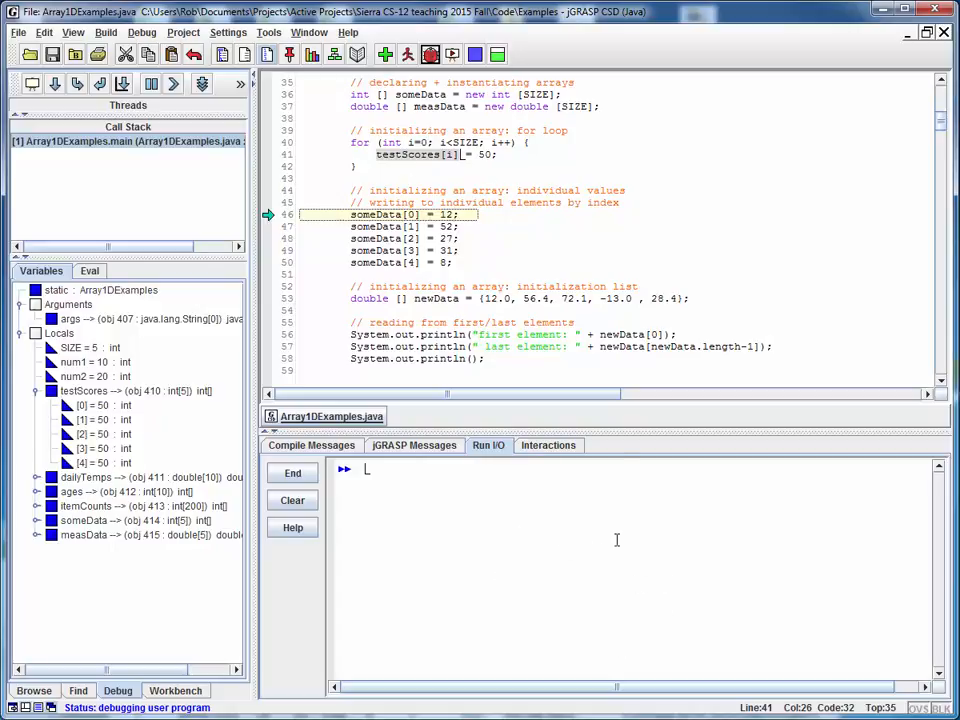
mouse_move(578, 591)
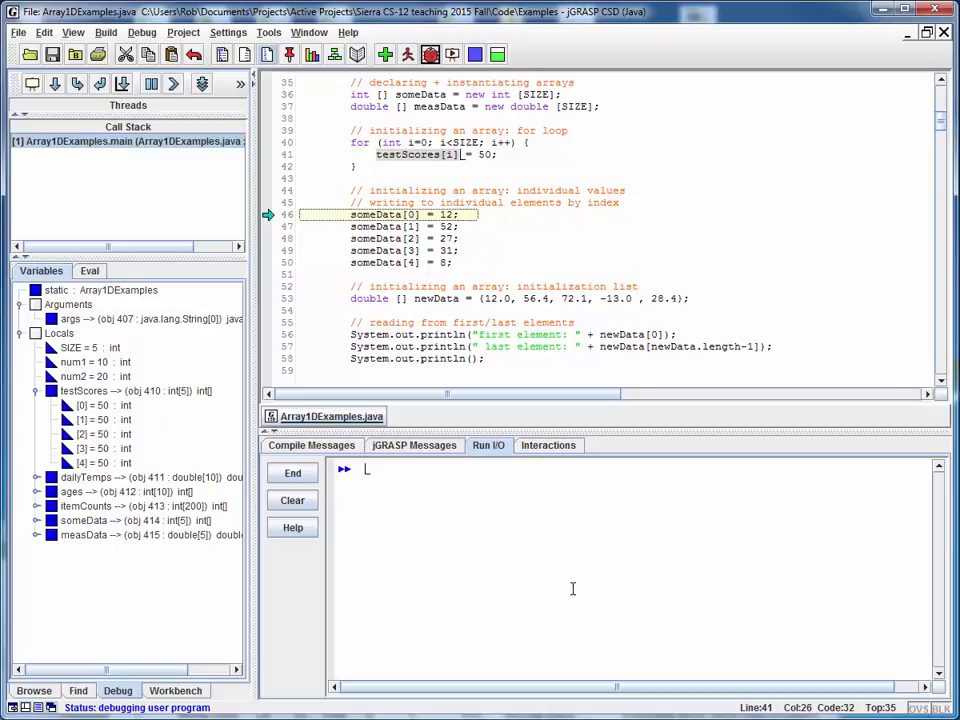
mouse_move(206, 440)
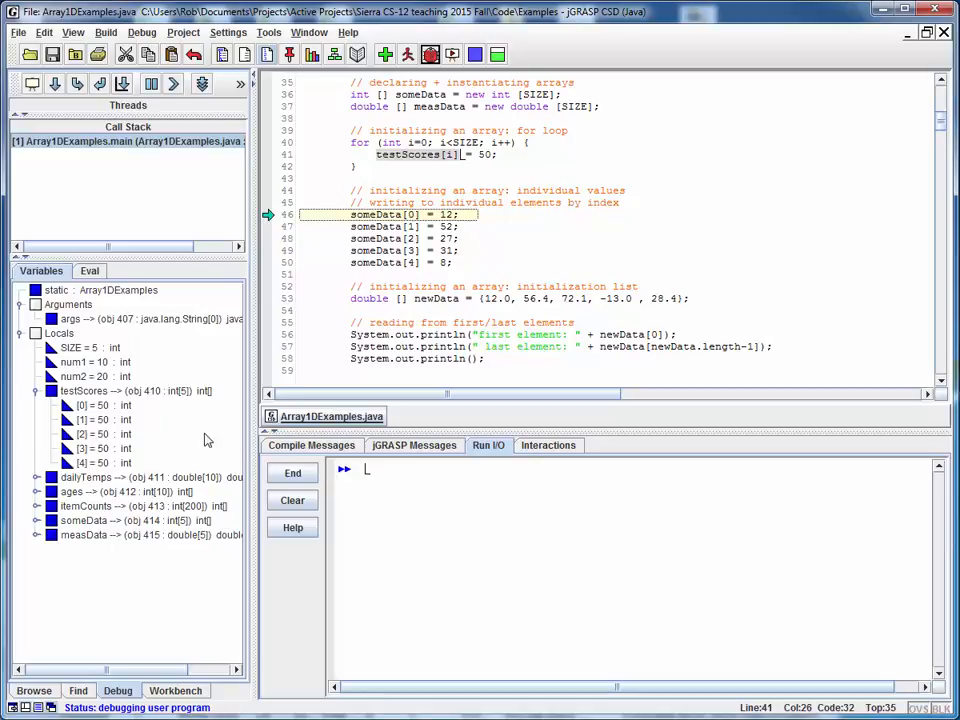
mouse_move(203, 439)
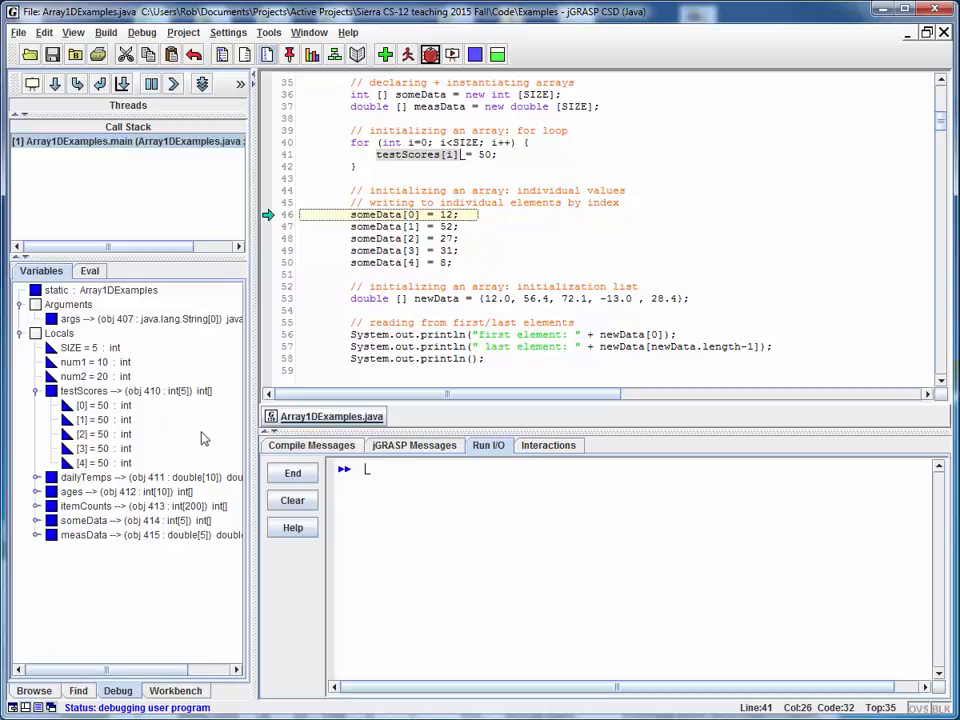
mouse_move(110, 590)
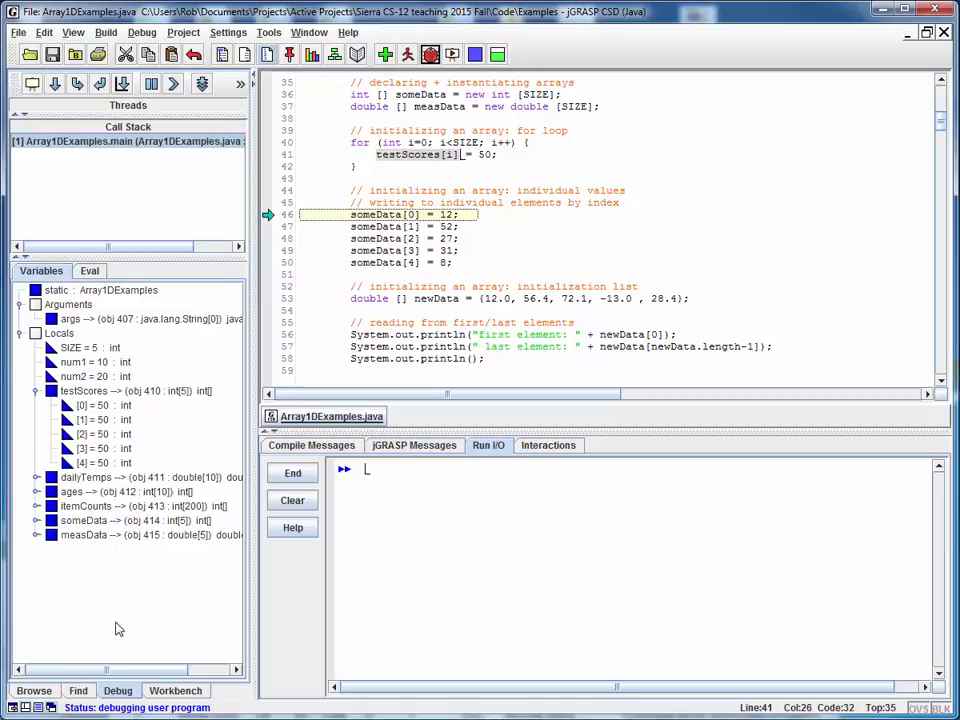
mouse_move(556, 512)
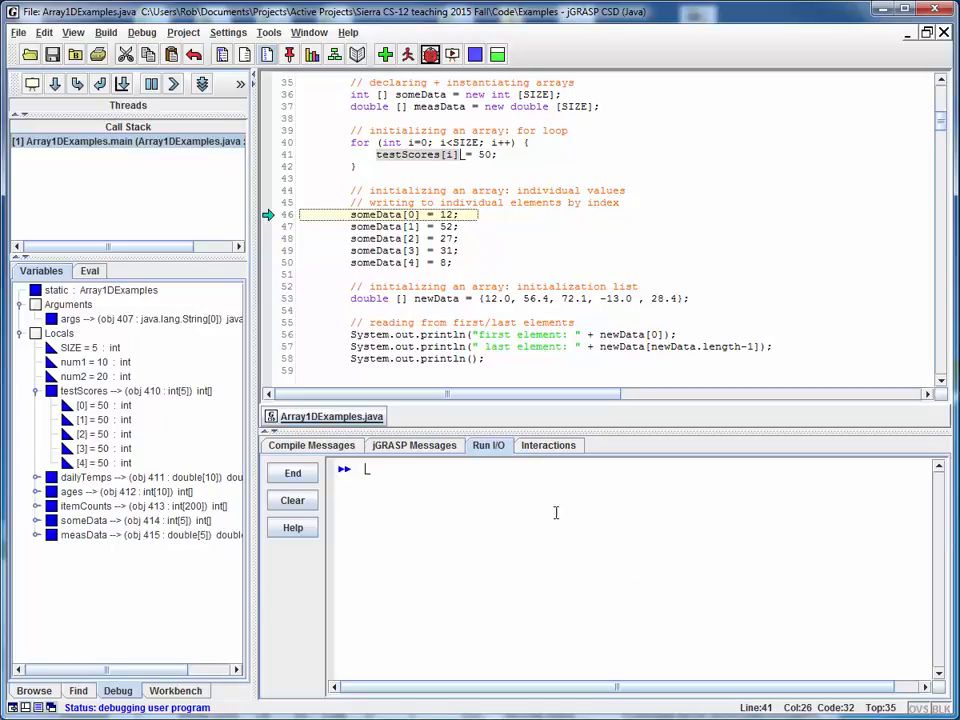
mouse_move(513, 578)
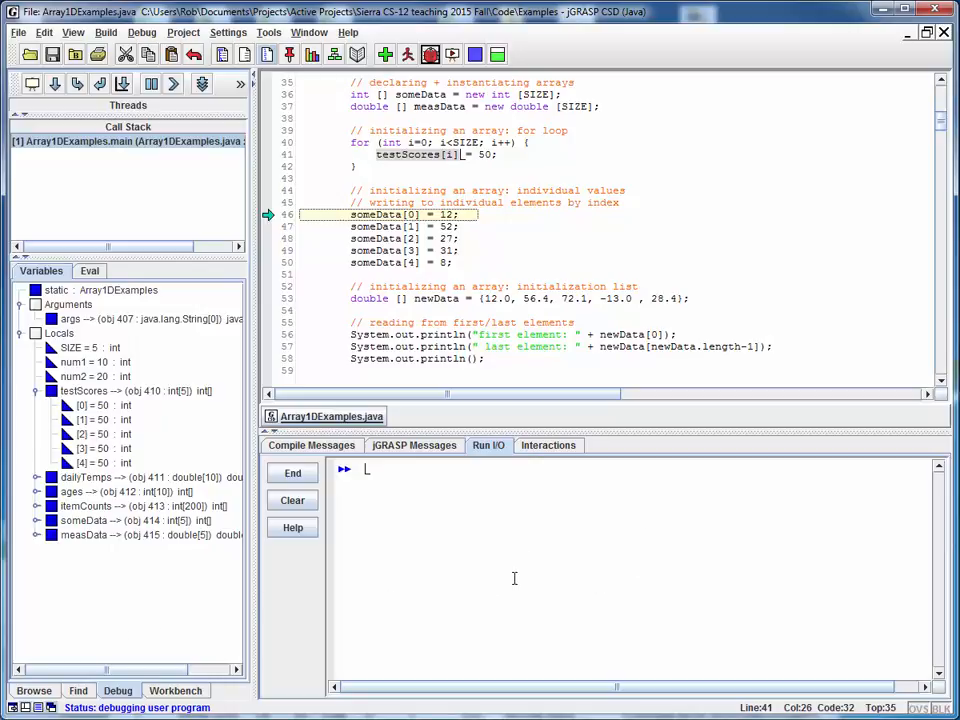
mouse_move(510, 225)
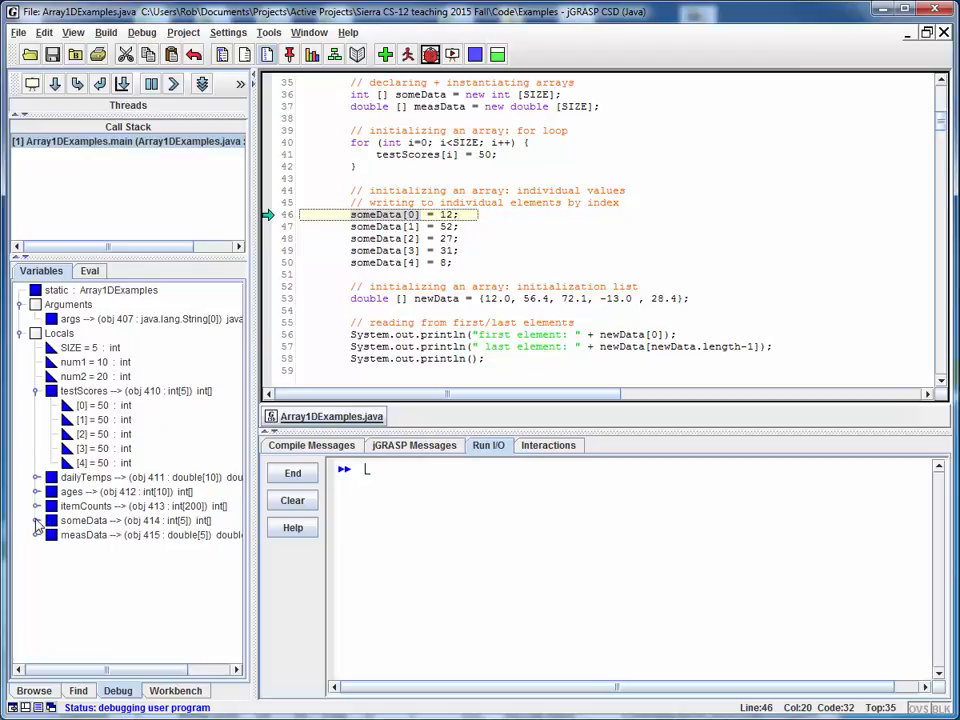
Expand someData and step through writing 12 to someData[0], 52 to someData[1] and someData[2].
left_click(36, 520)
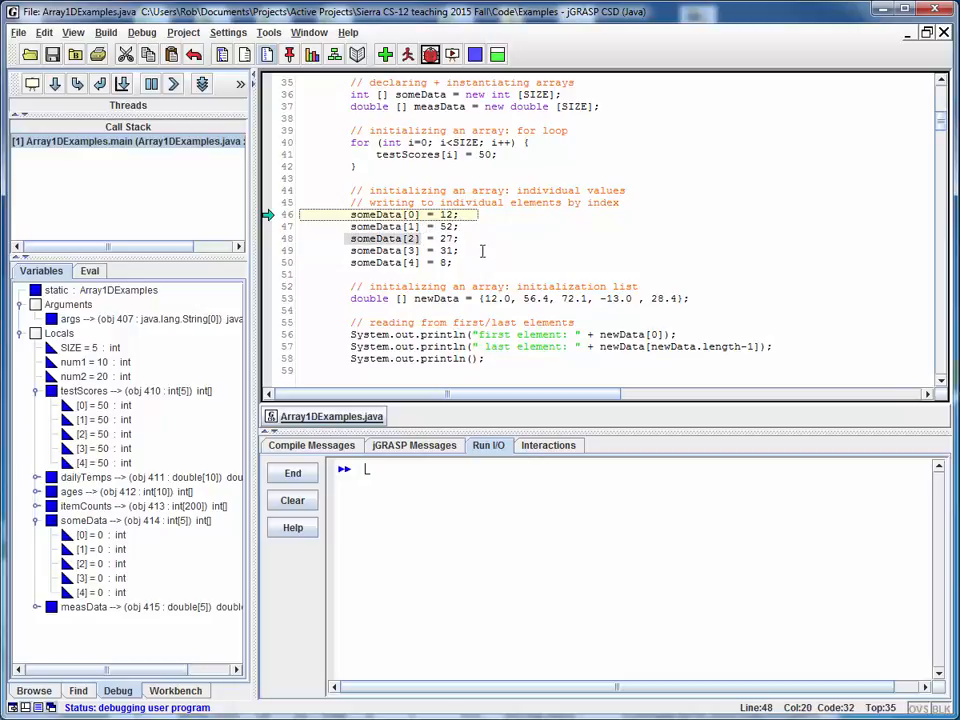
mouse_move(597, 264)
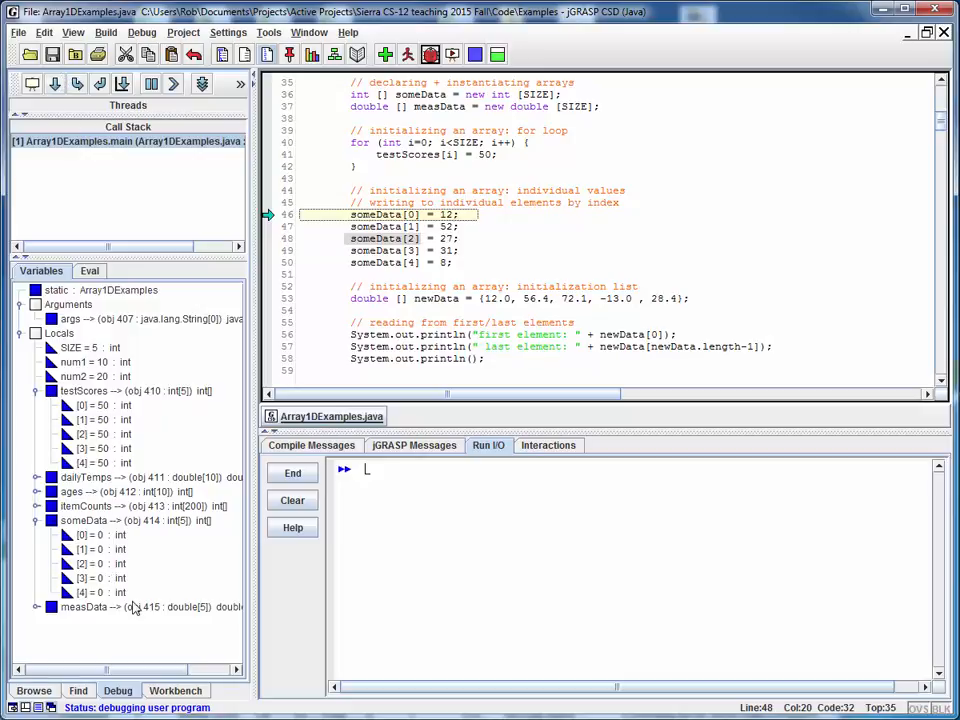
left_click(56, 83)
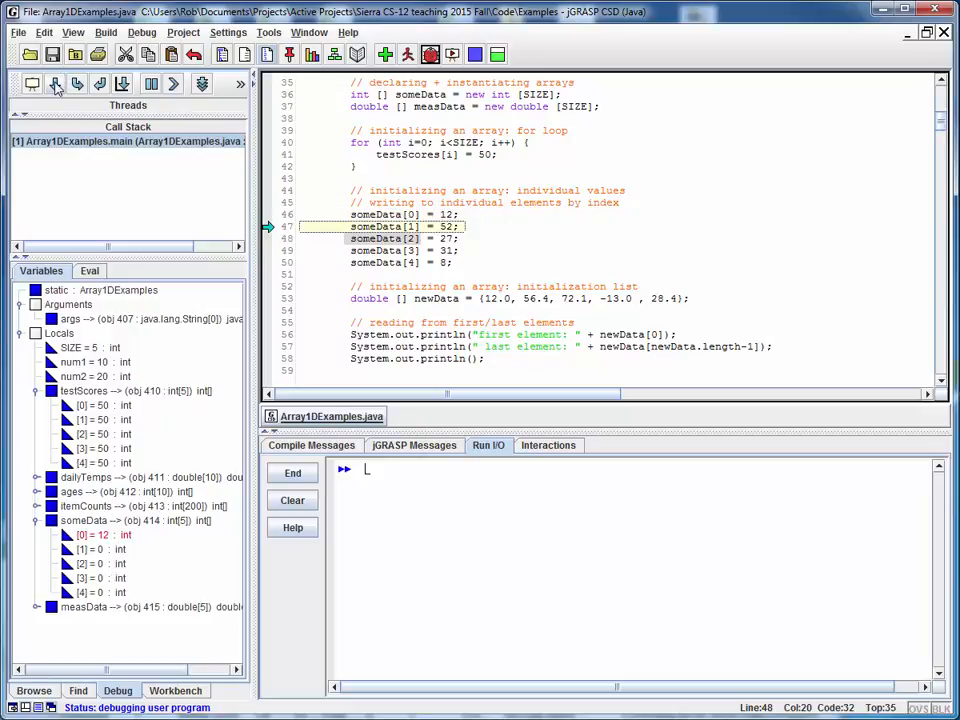
left_click(55, 83)
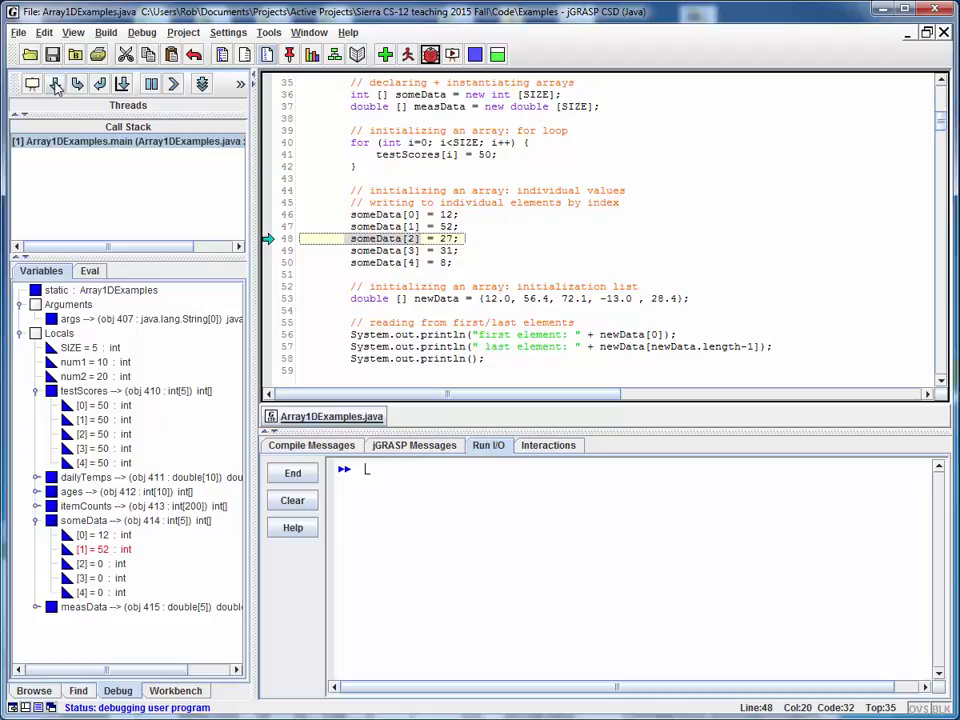
left_click(57, 83)
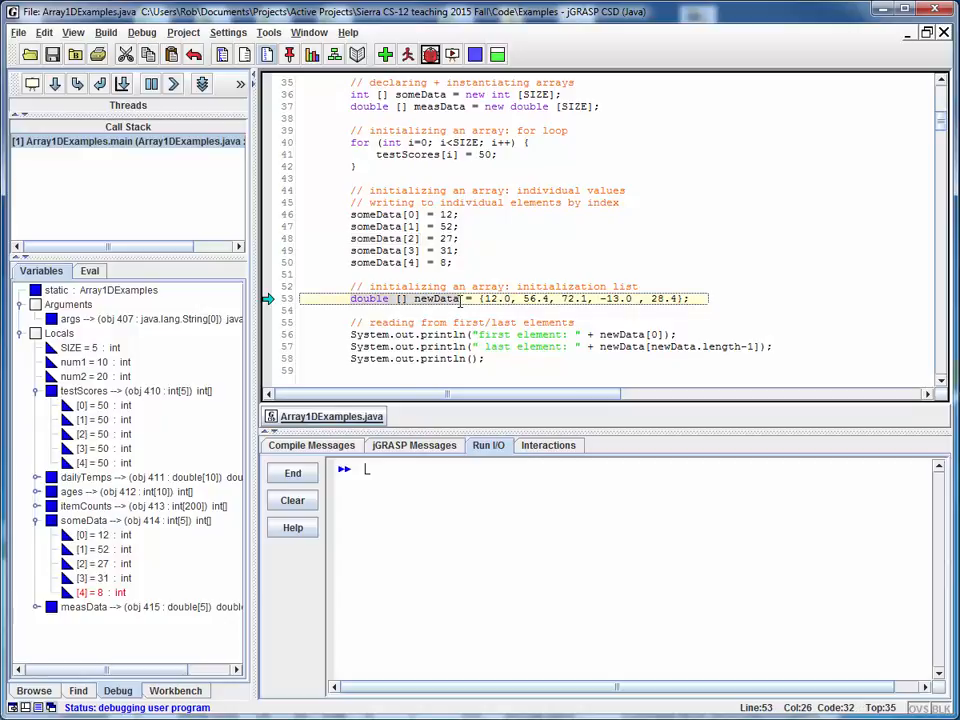
mouse_move(492, 298)
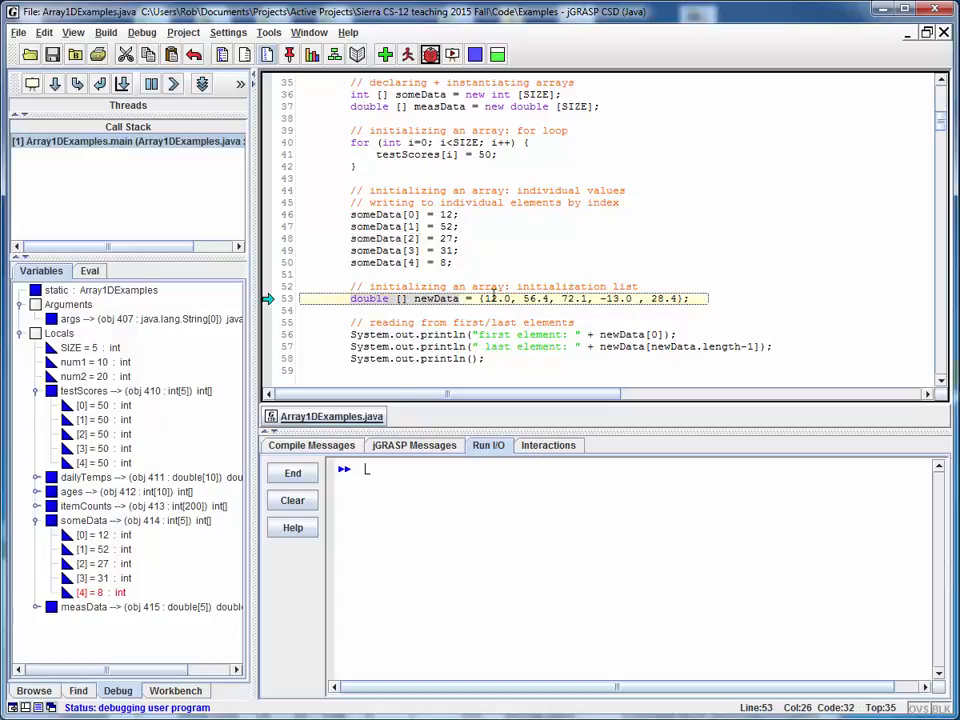
mouse_move(647, 310)
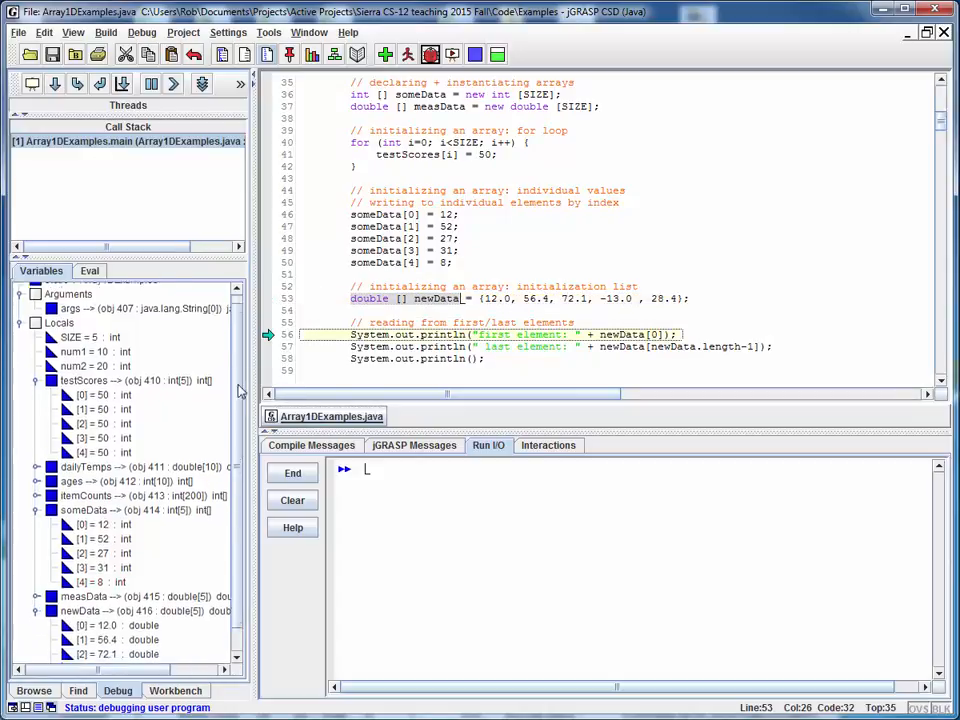
Scroll the Variables tab to view newData's 12.0, 56.4, 72.1, -13.0, 28.4 elements.
scroll("down", 3)
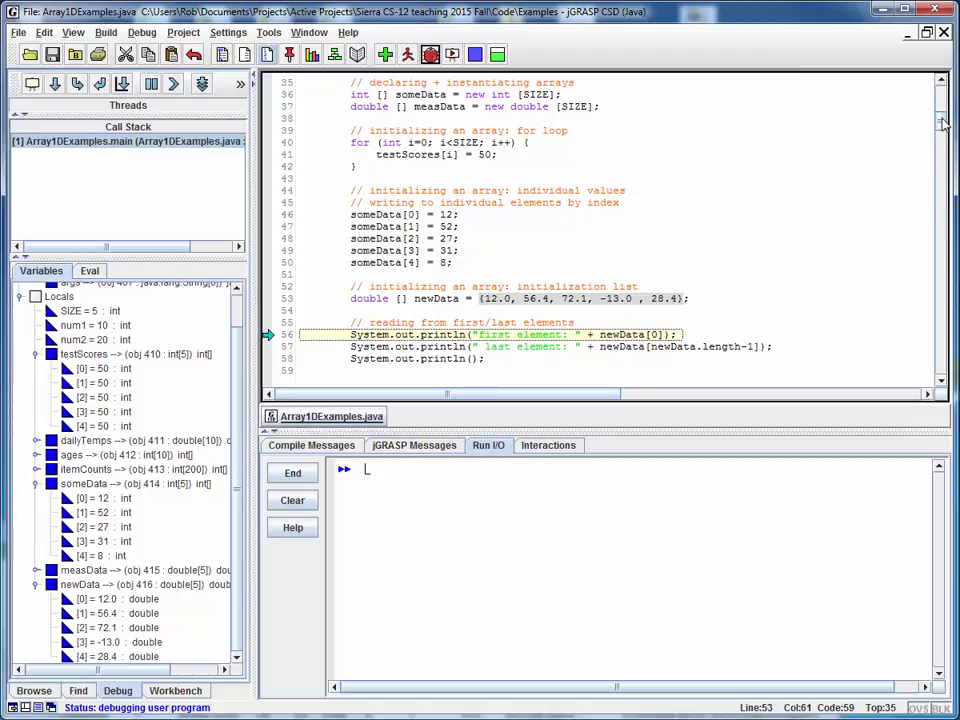
Scroll to lines 55–79 and step over the prints showing 12.0 and 28.4.
scroll("down", 3)
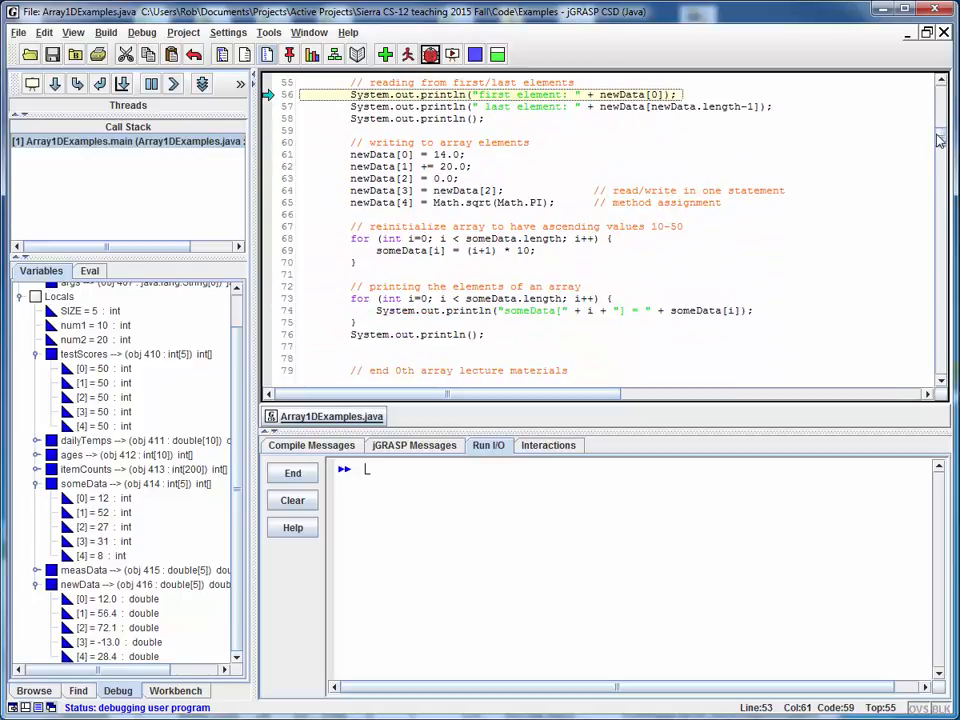
mouse_move(583, 137)
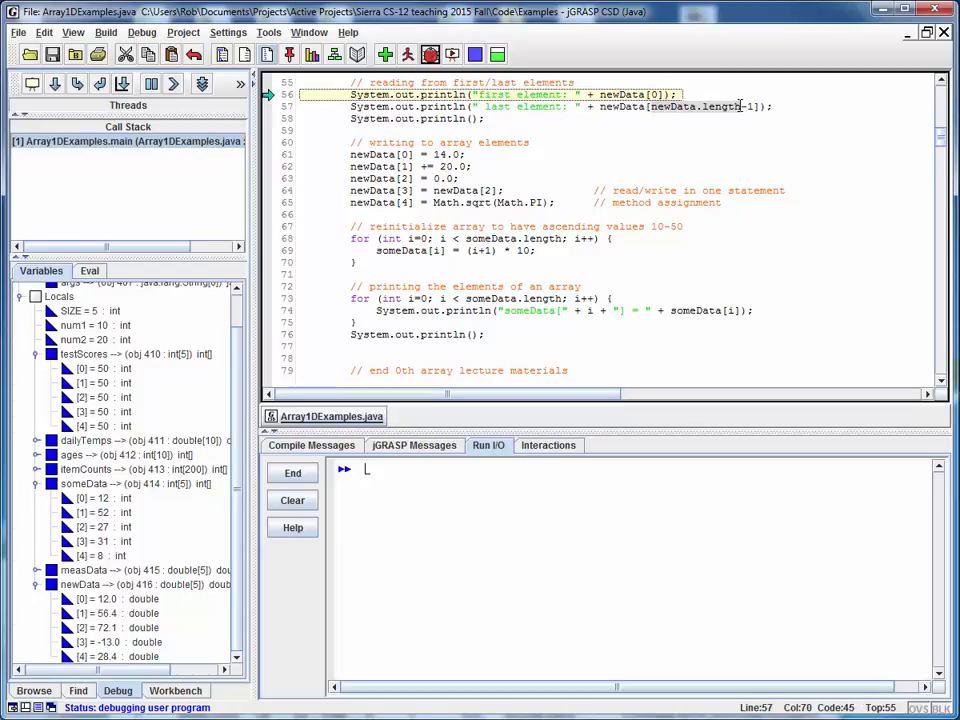
mouse_move(703, 135)
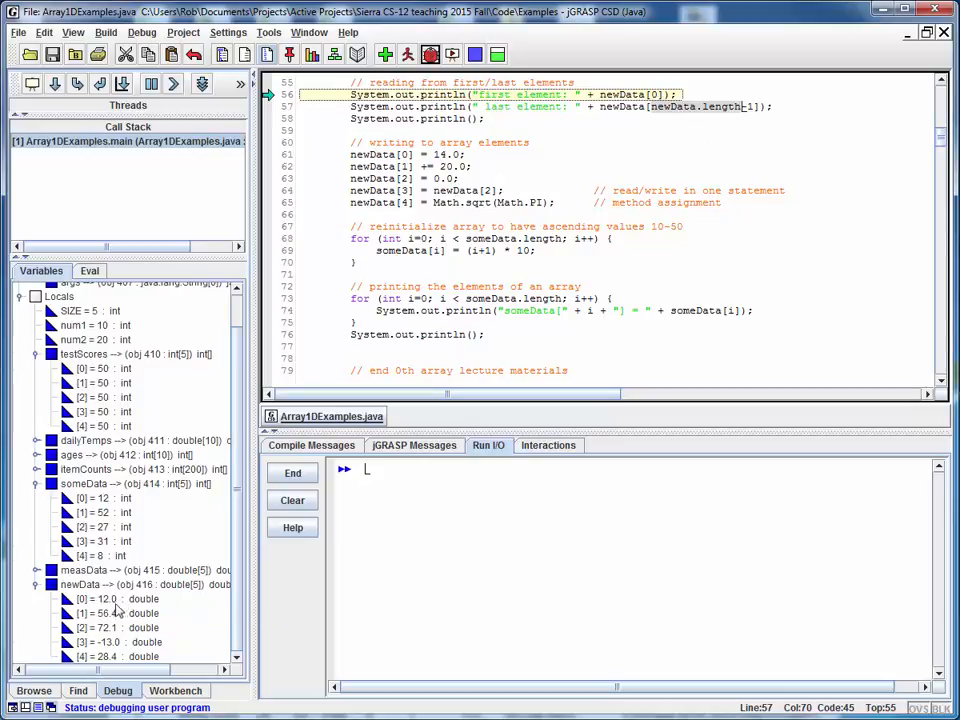
mouse_move(203, 231)
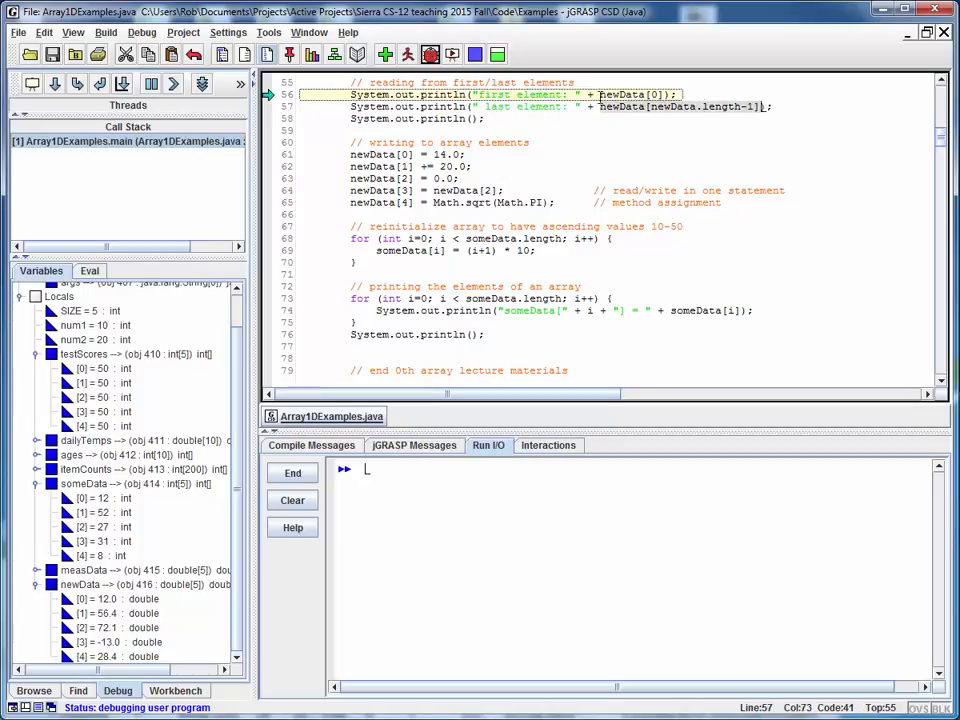
left_click(54, 83)
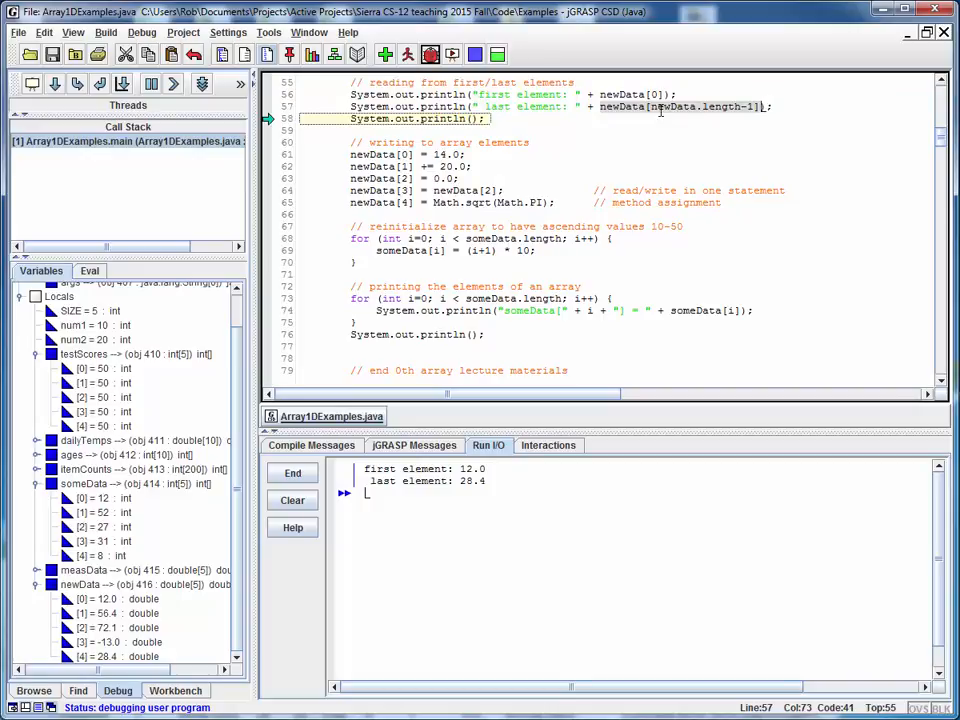
mouse_move(658, 94)
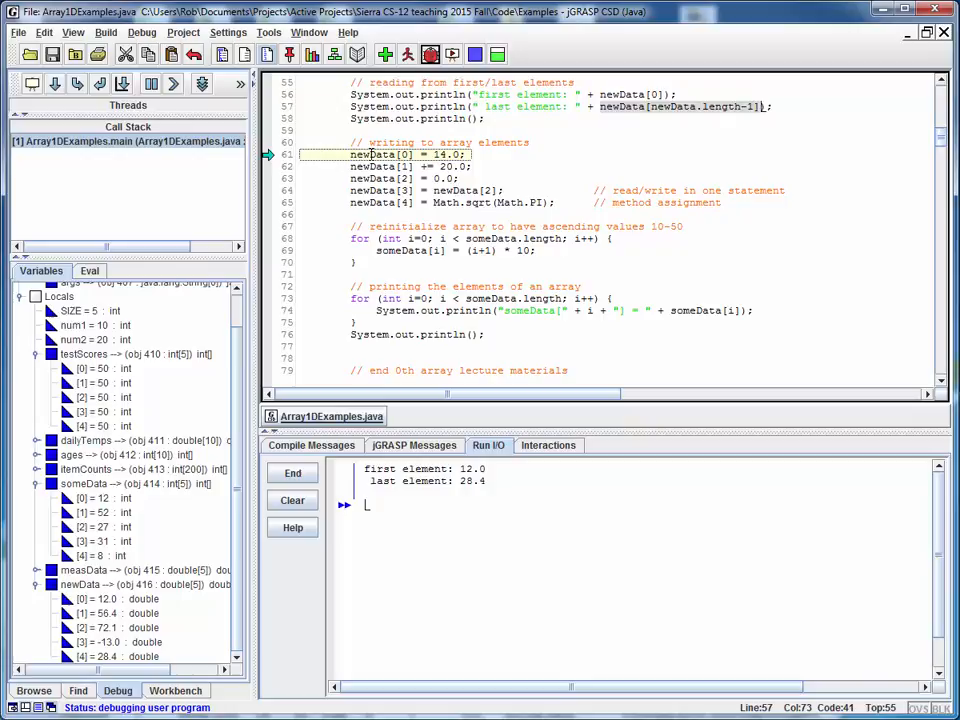
Step through newData writes: 14.0 into newData[0], 0.0 into newData[2], copied into newData[3].
left_click(415, 154)
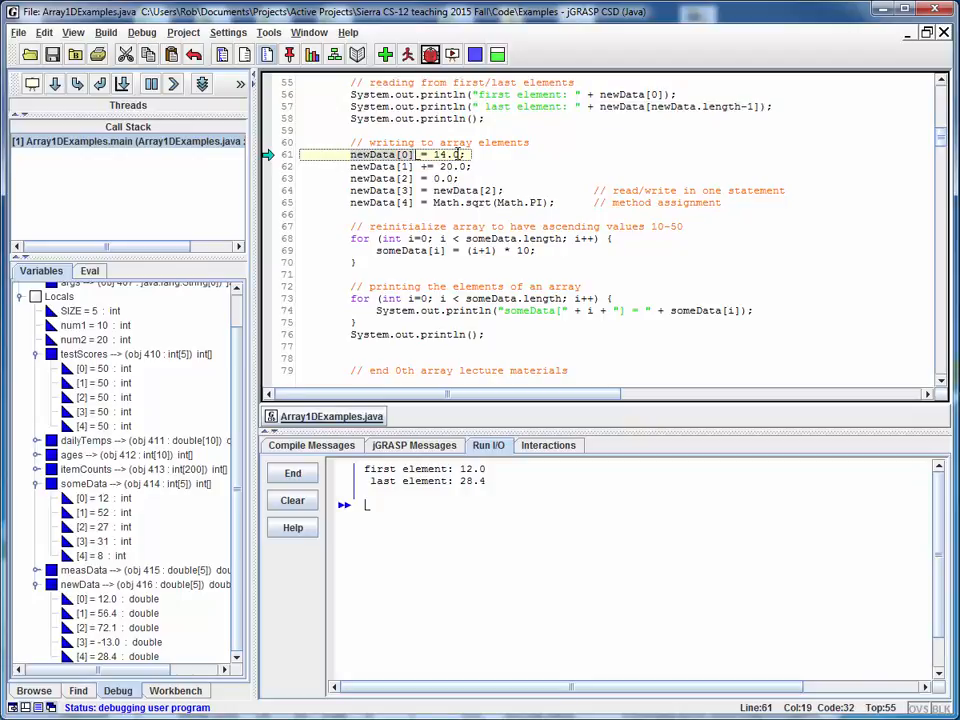
mouse_move(55, 83)
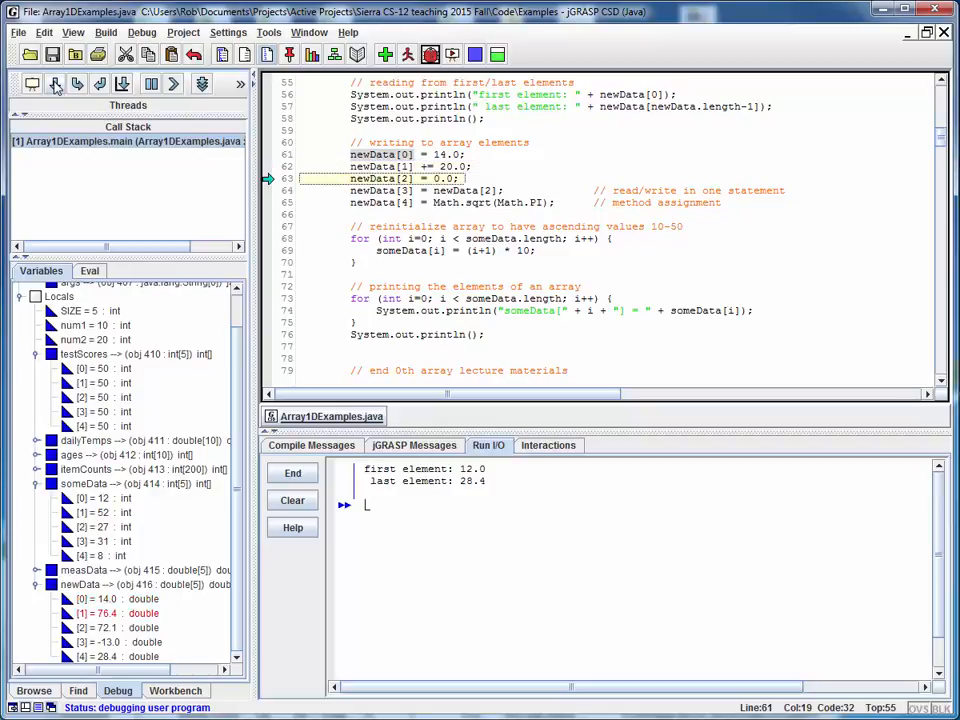
left_click(56, 83)
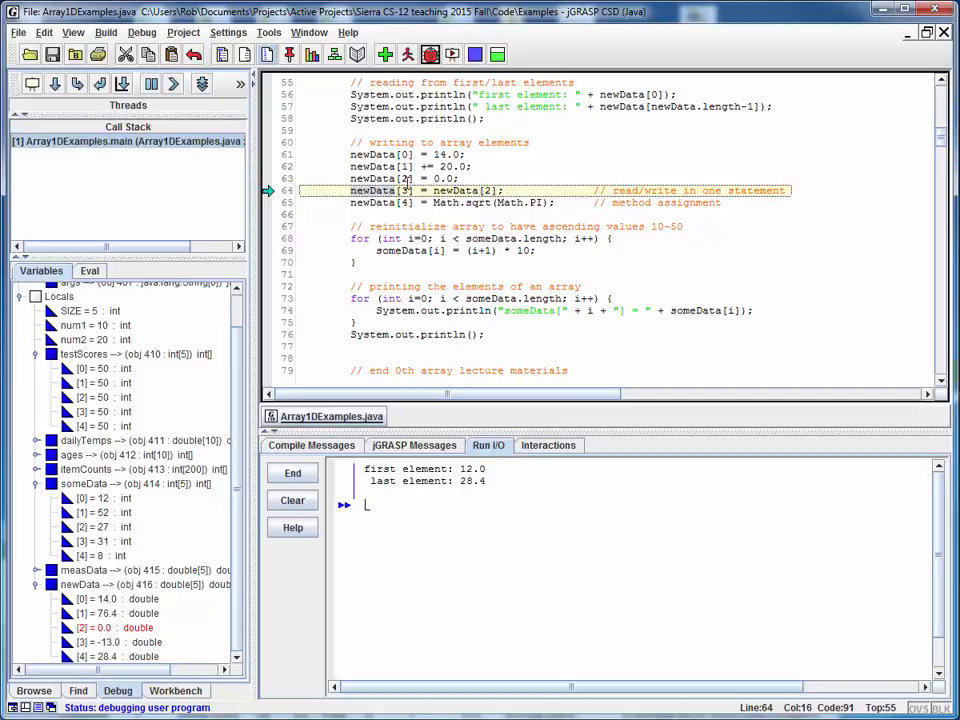
left_click(56, 83)
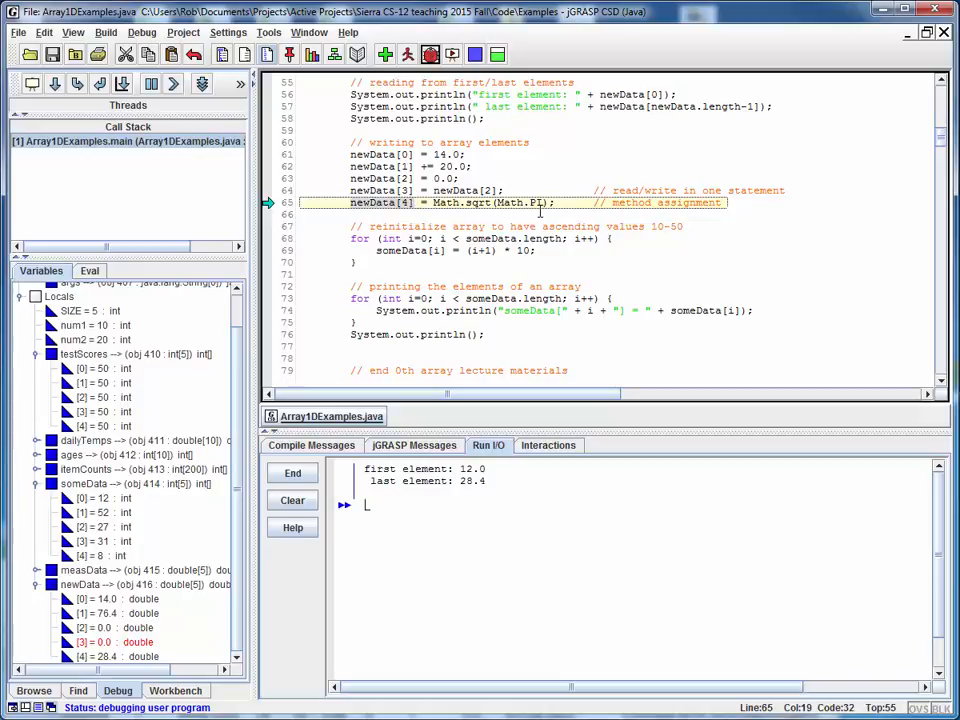
mouse_move(578, 211)
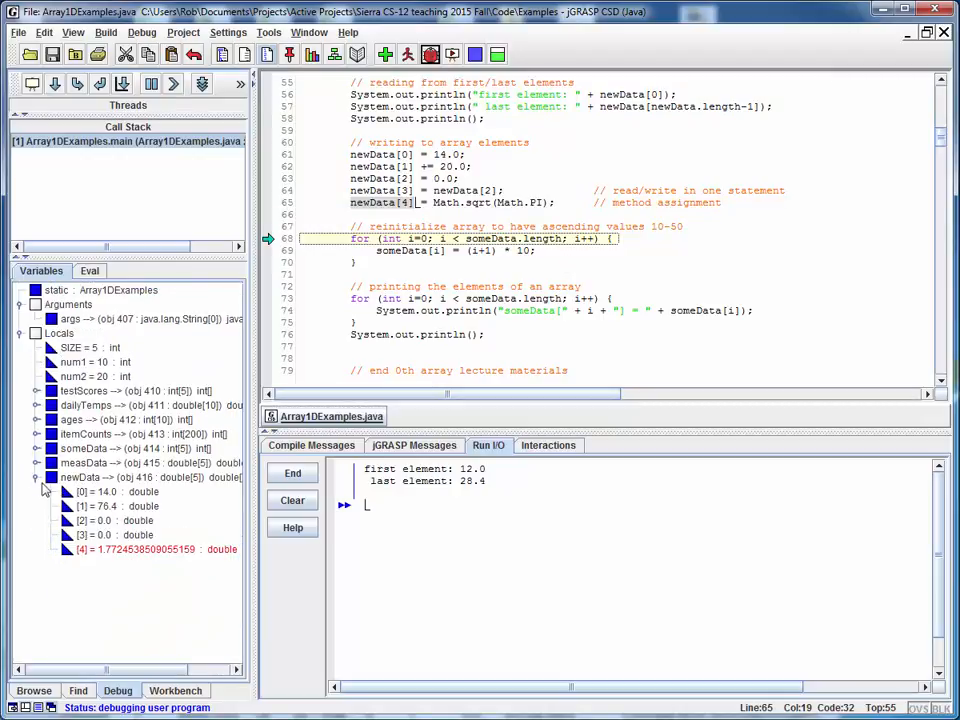
Collapse newData, expand someData, and step the loop writing 10, 20, 30 into someData.
left_click(52, 477)
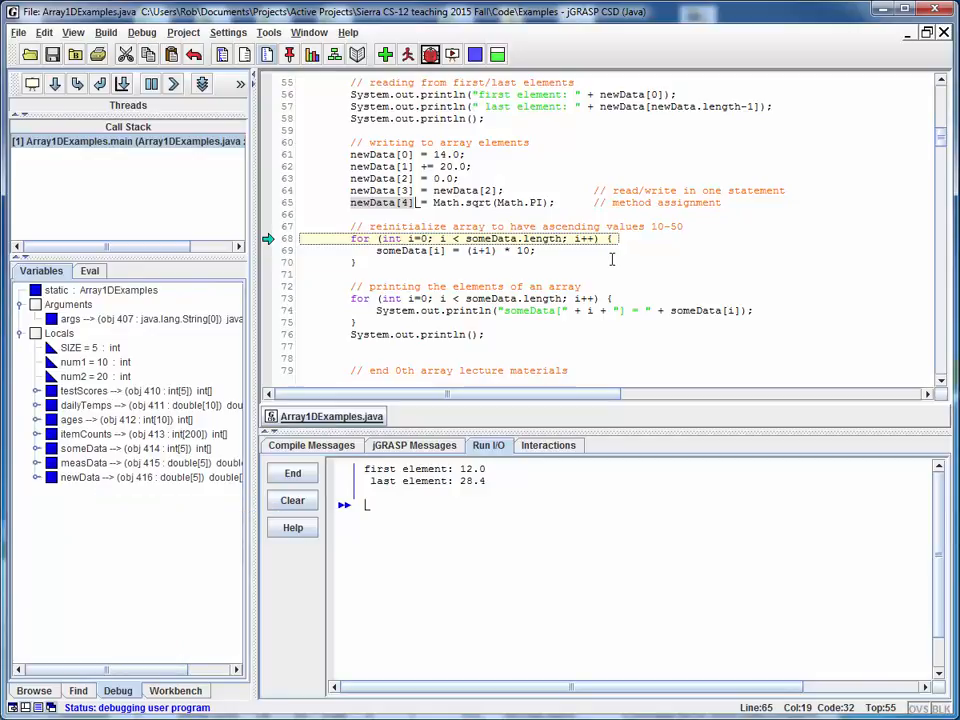
mouse_move(576, 254)
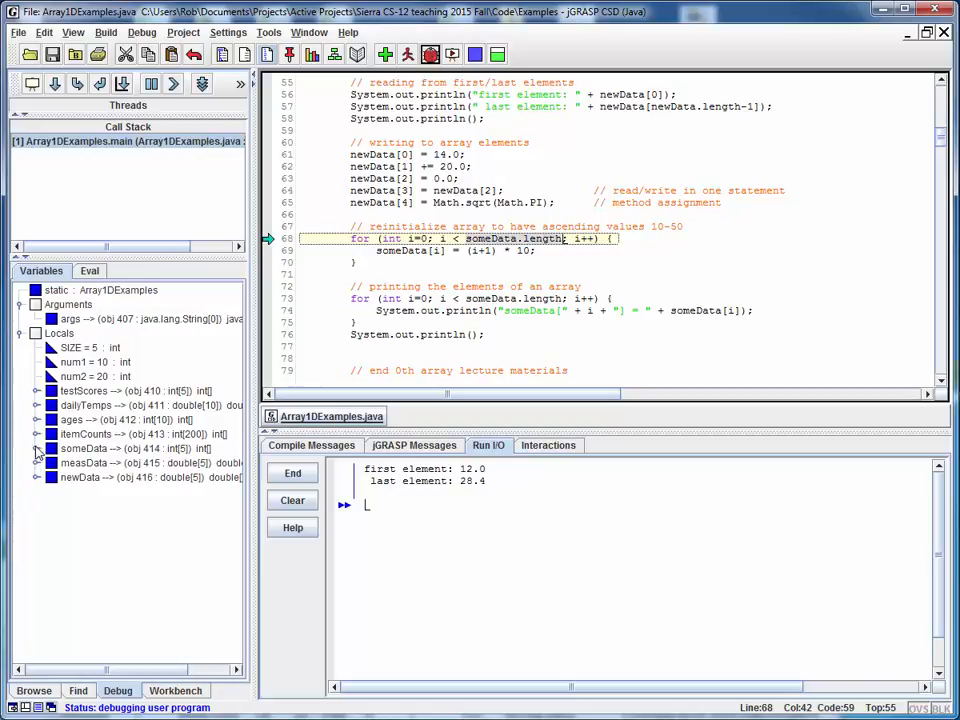
left_click(36, 448)
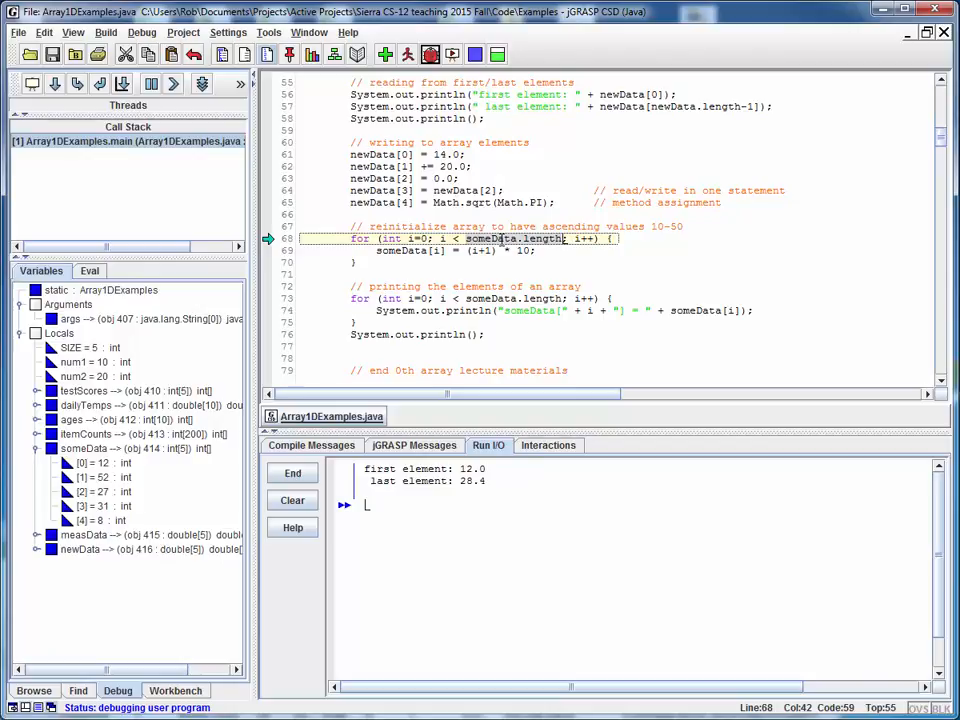
mouse_move(452, 258)
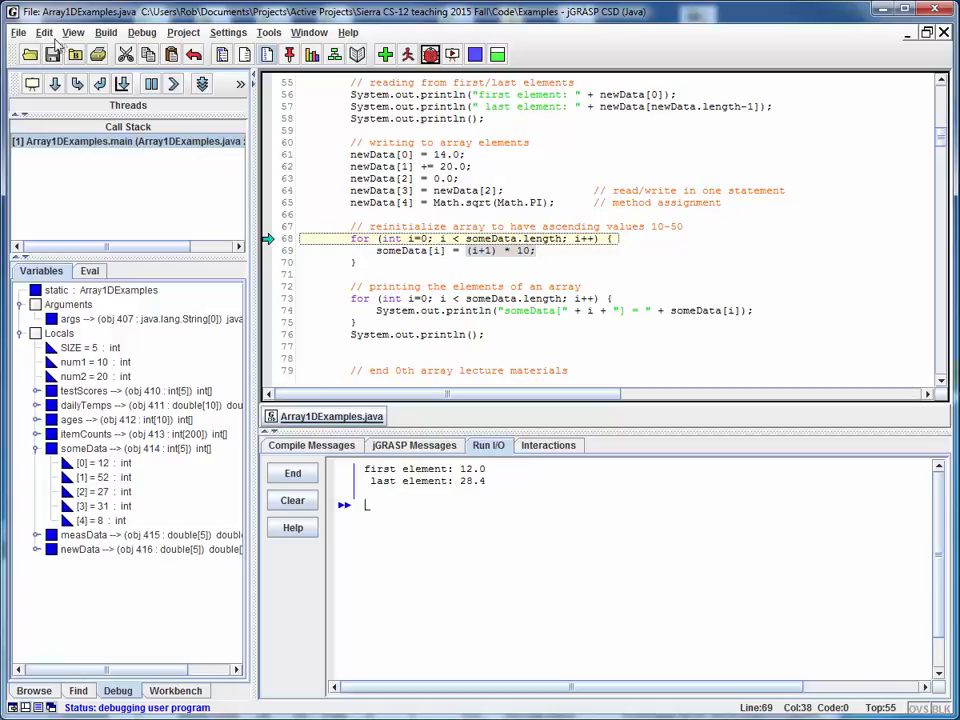
left_click(55, 84)
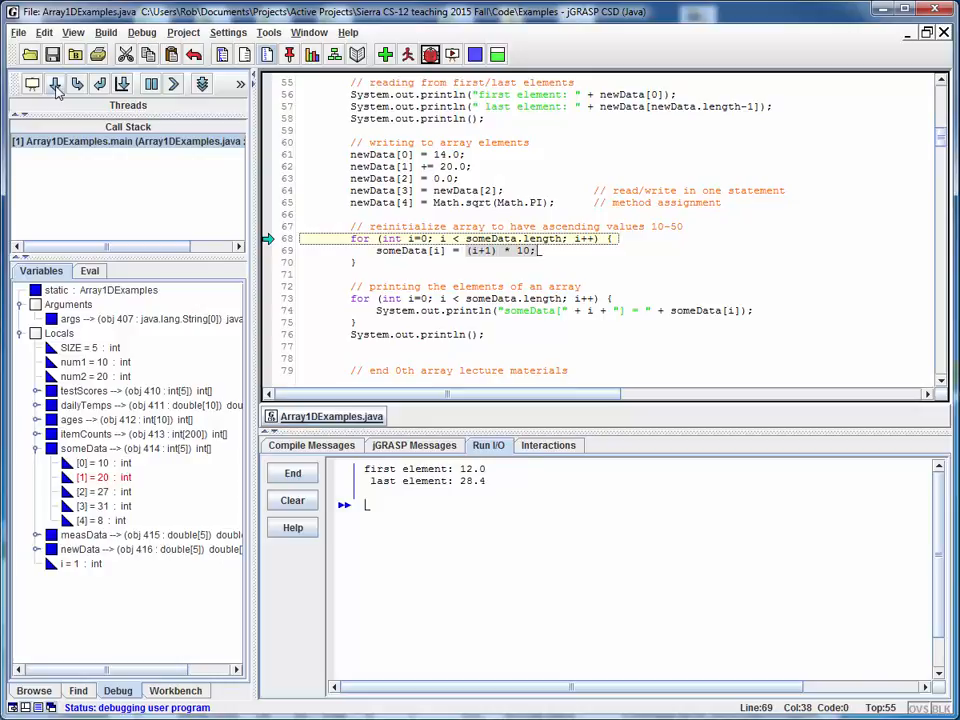
left_click(55, 84)
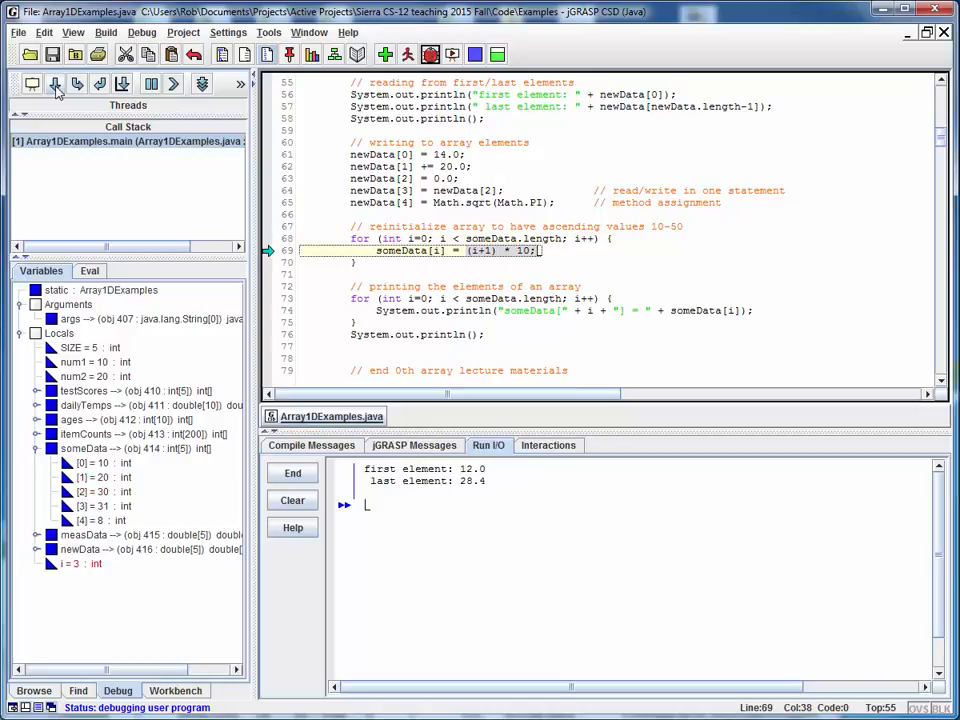
left_click(56, 83)
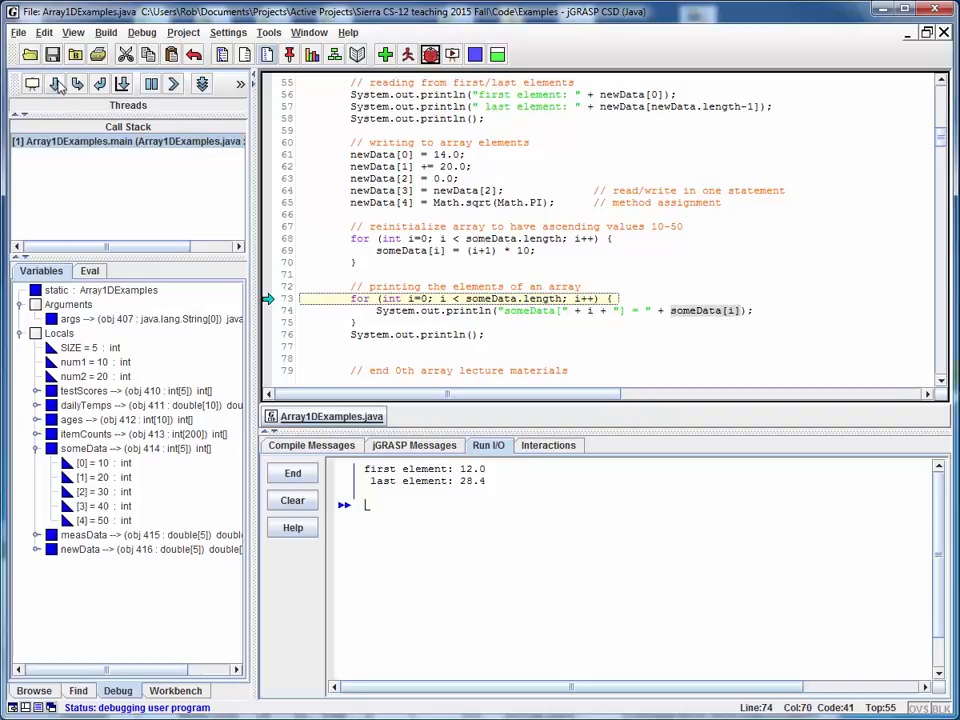
Step through the debugger until the printing loop outputs "someData[0] = 10".
left_click(57, 83)
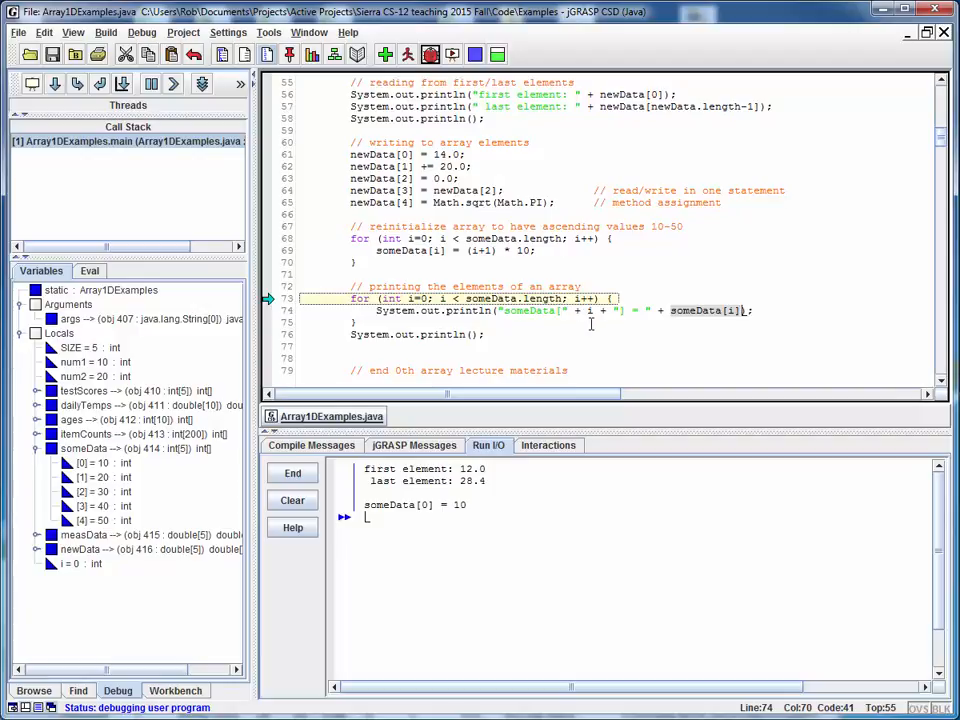
mouse_move(678, 326)
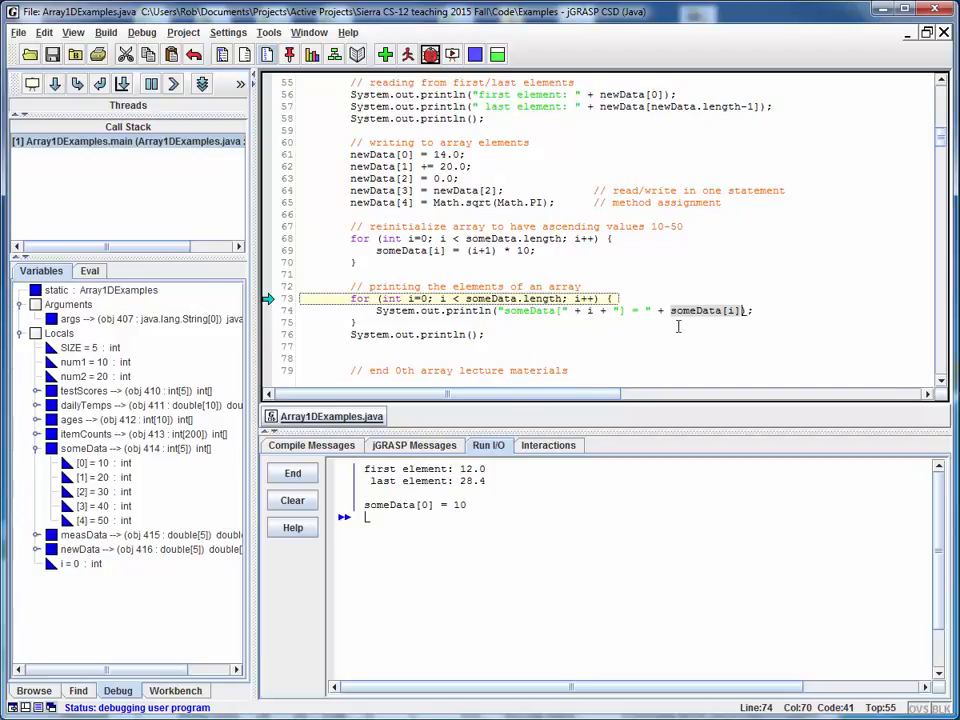